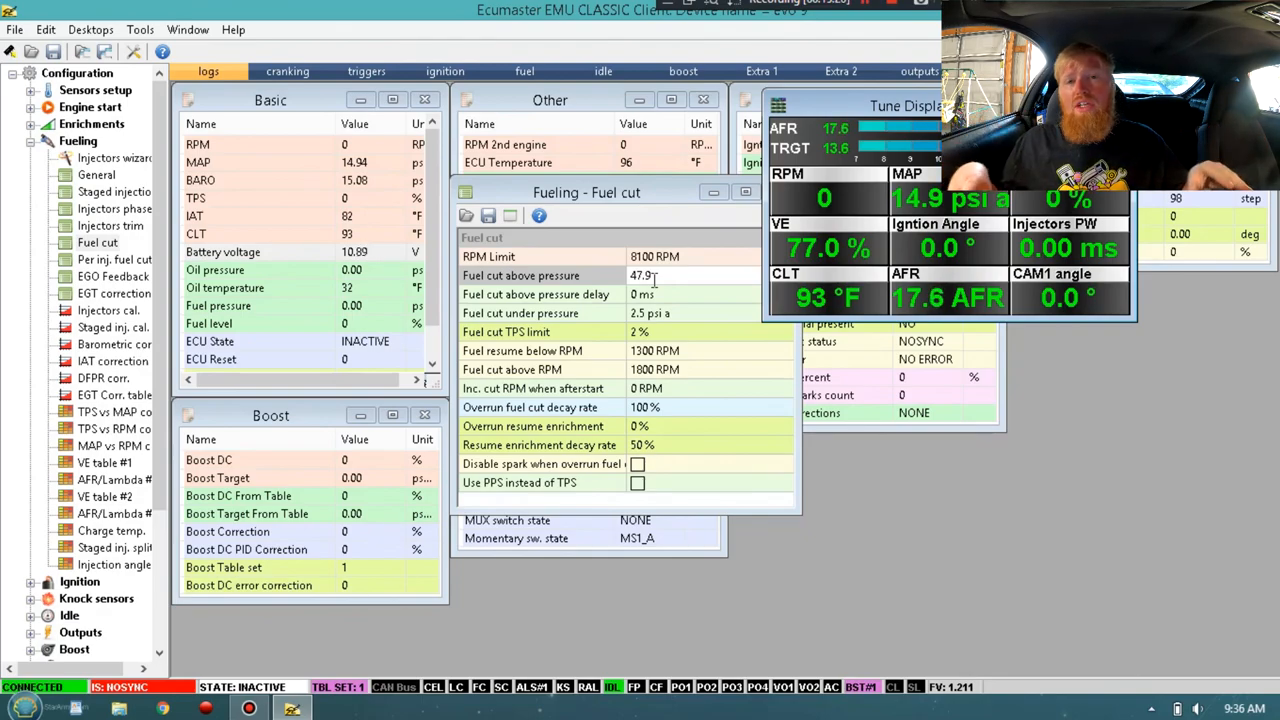
Step: Close Fuel cut and bring up the Coils dwell wizard under Ignition
{"action": "left_click", "coordinate": [114, 208]}
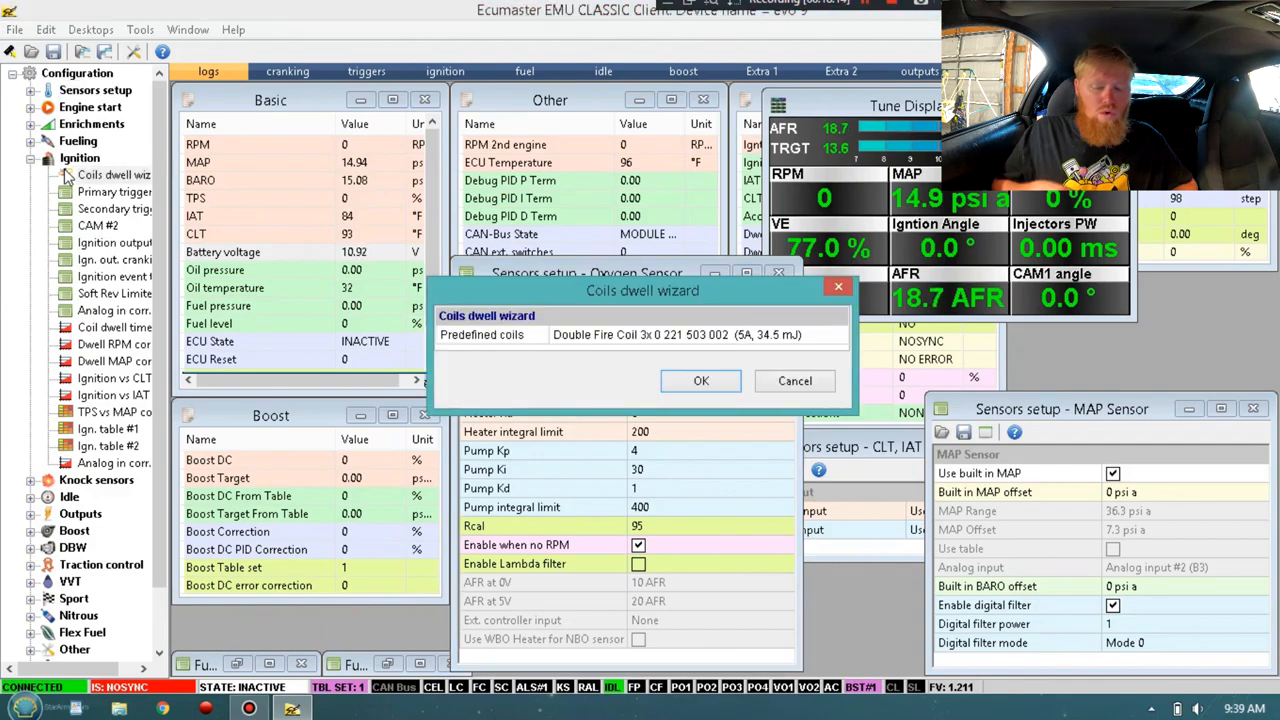
Step: Apply the Single Fire Coil P65 preset (7 A, 69.8 mJ) in the coils dwell wizard and close it
{"action": "left_click_drag", "start_coordinate": [642, 290], "coordinate": [544, 80]}
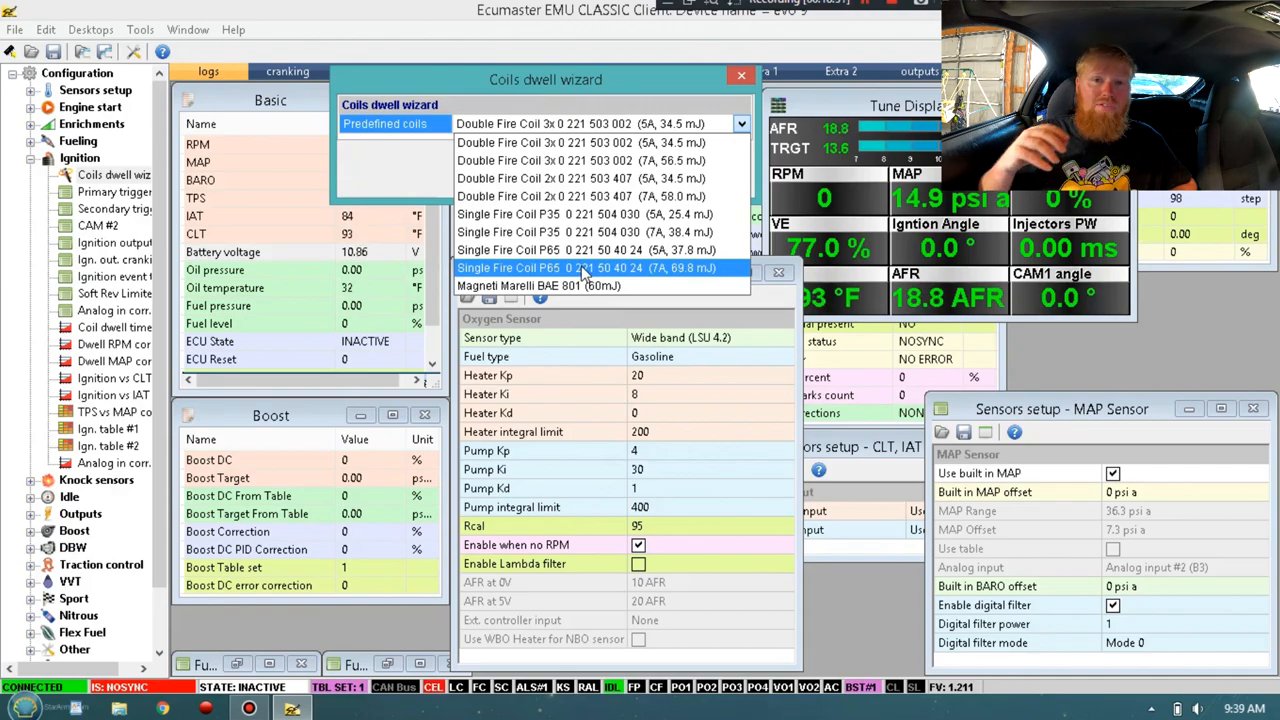
{"action": "left_click", "coordinate": [584, 268]}
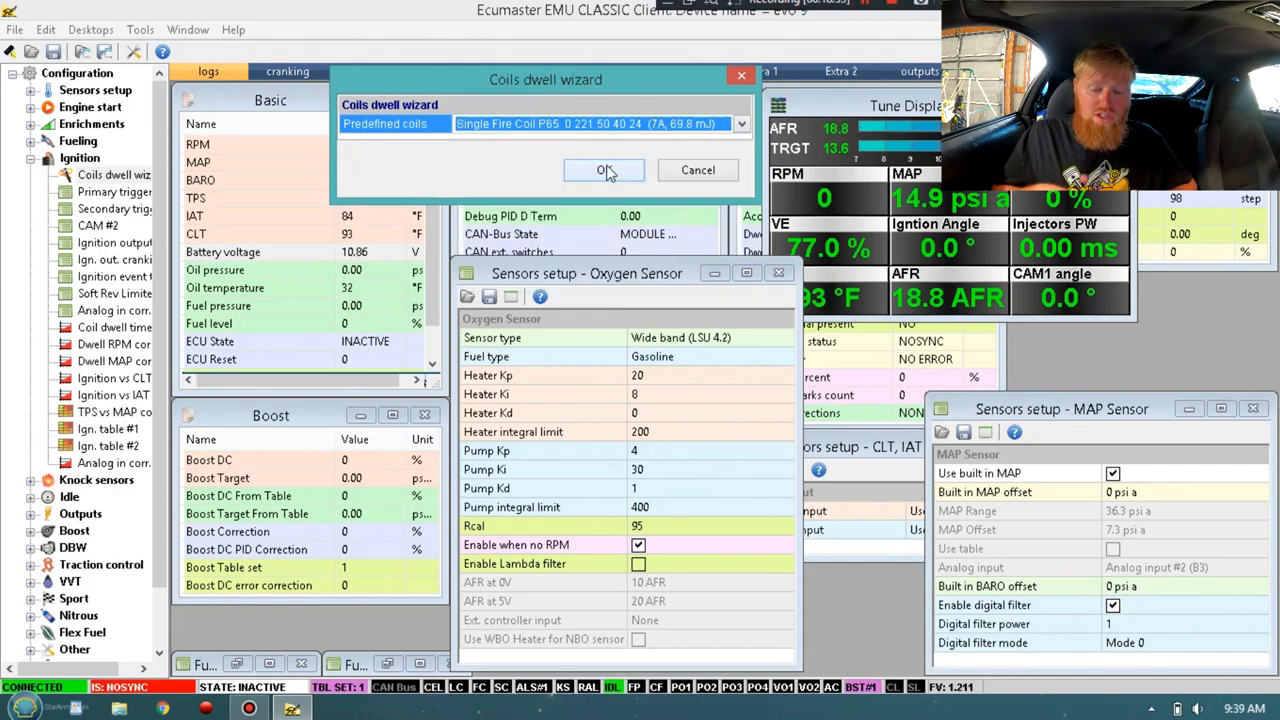
{"action": "left_click", "coordinate": [604, 170]}
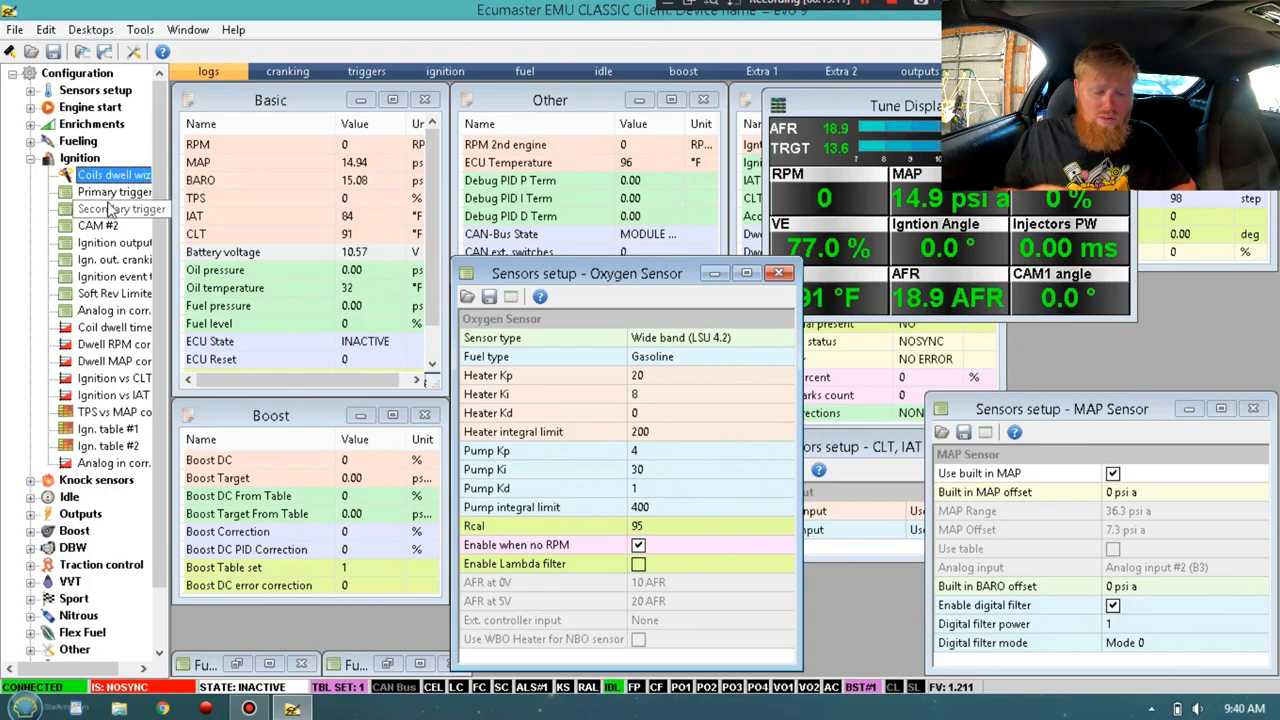
{"action": "left_click", "coordinate": [116, 176]}
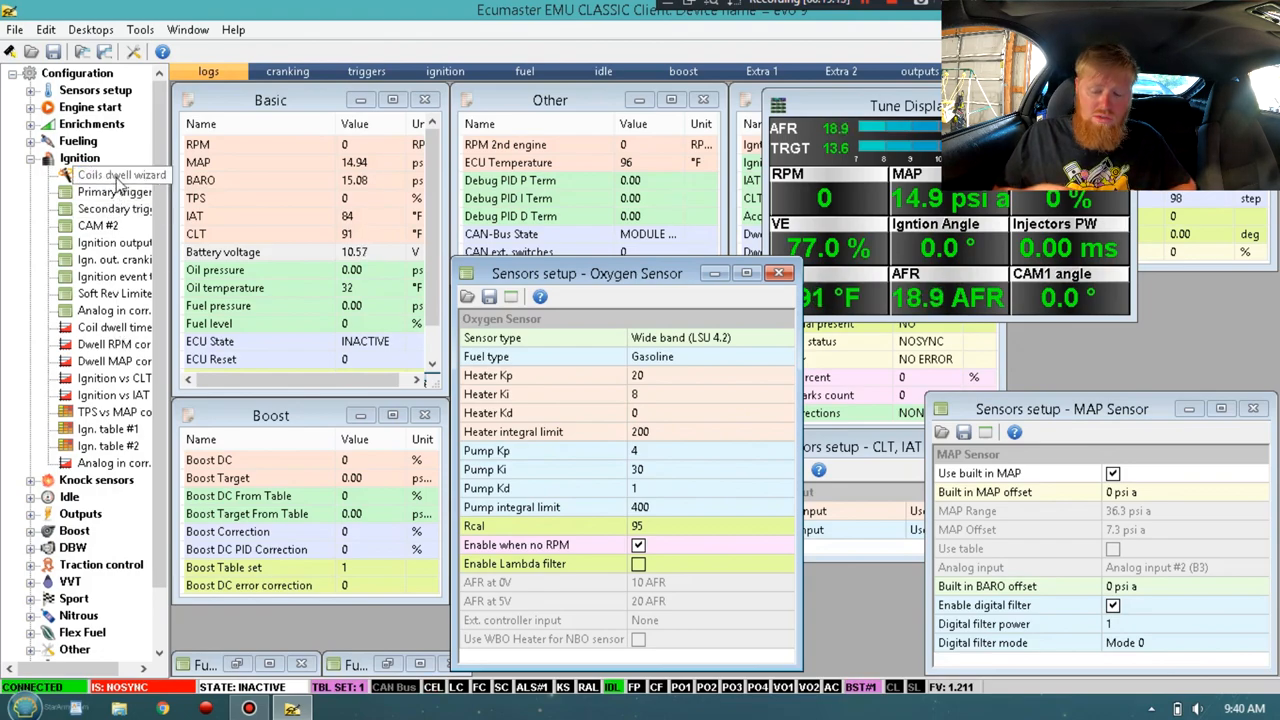
Step: Show Ignition outputs with events 1–6 mapped to coils with built-in amplifier
{"action": "left_click", "coordinate": [112, 174]}
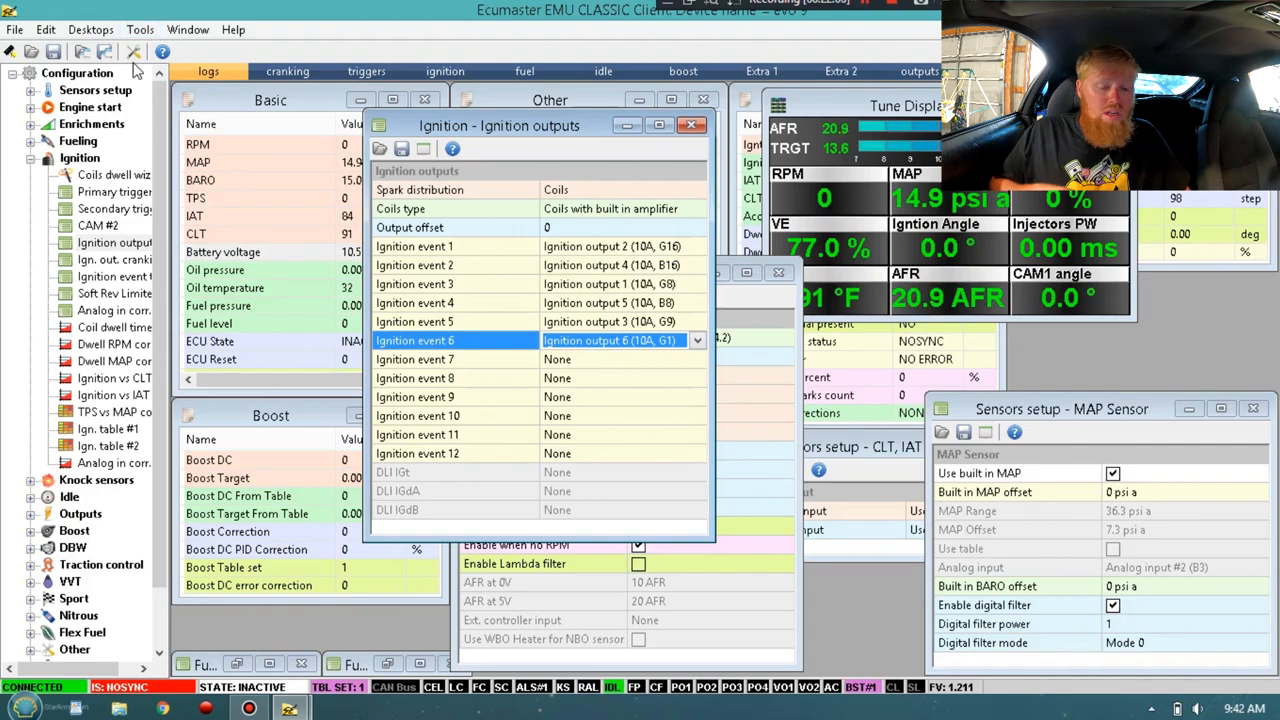
{"action": "left_click", "coordinate": [140, 30]}
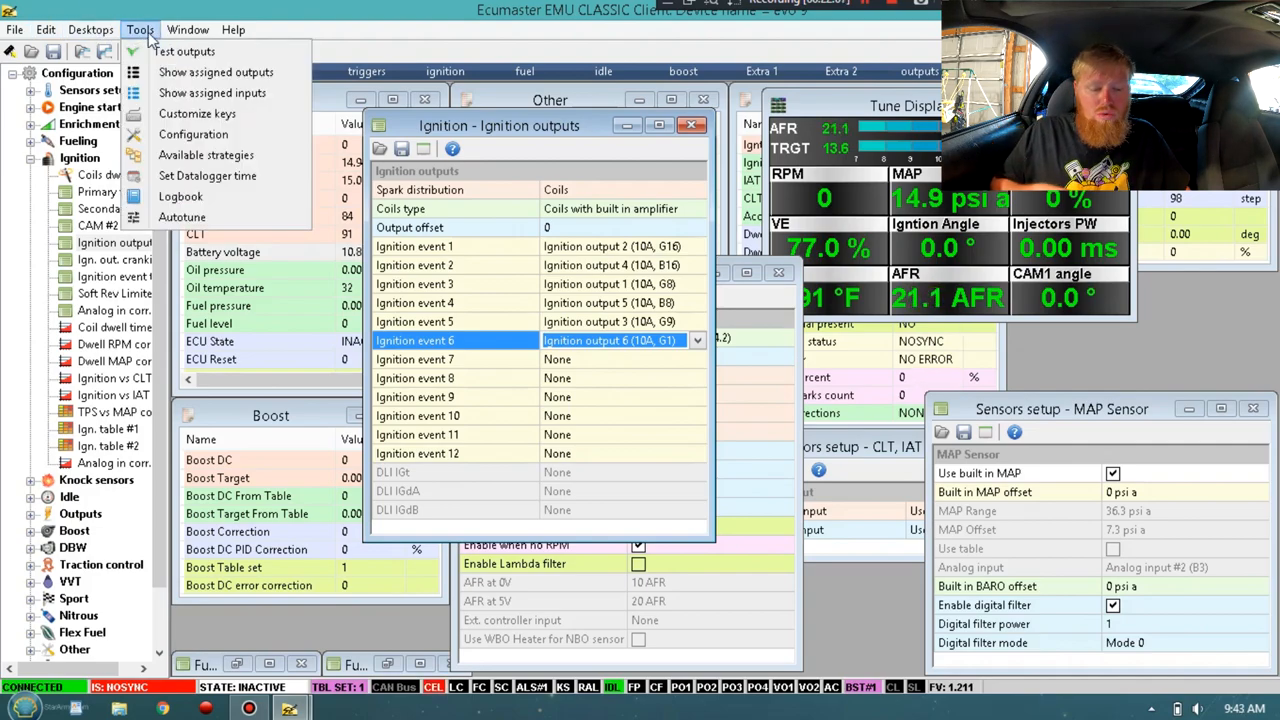
Step: Test Ignition out 3 and Ignition out 4 from Tools > Test outputs
{"action": "left_click", "coordinate": [184, 52]}
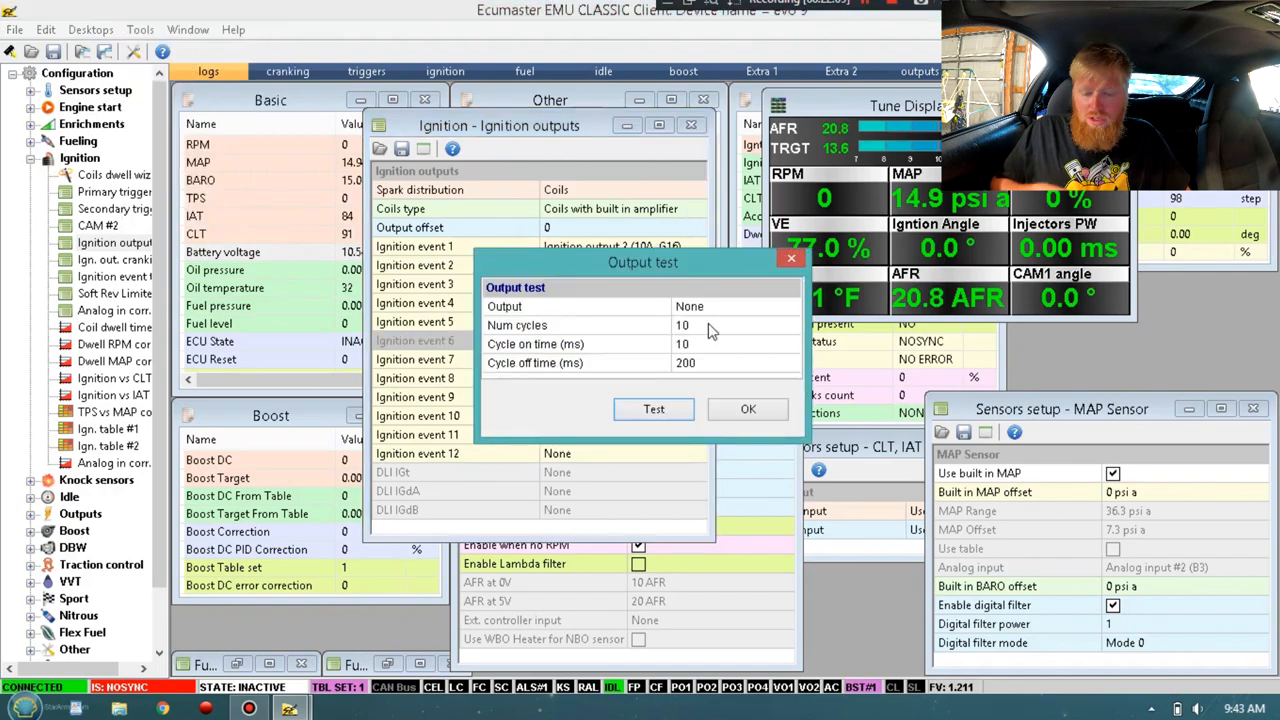
{"action": "left_click", "coordinate": [790, 306]}
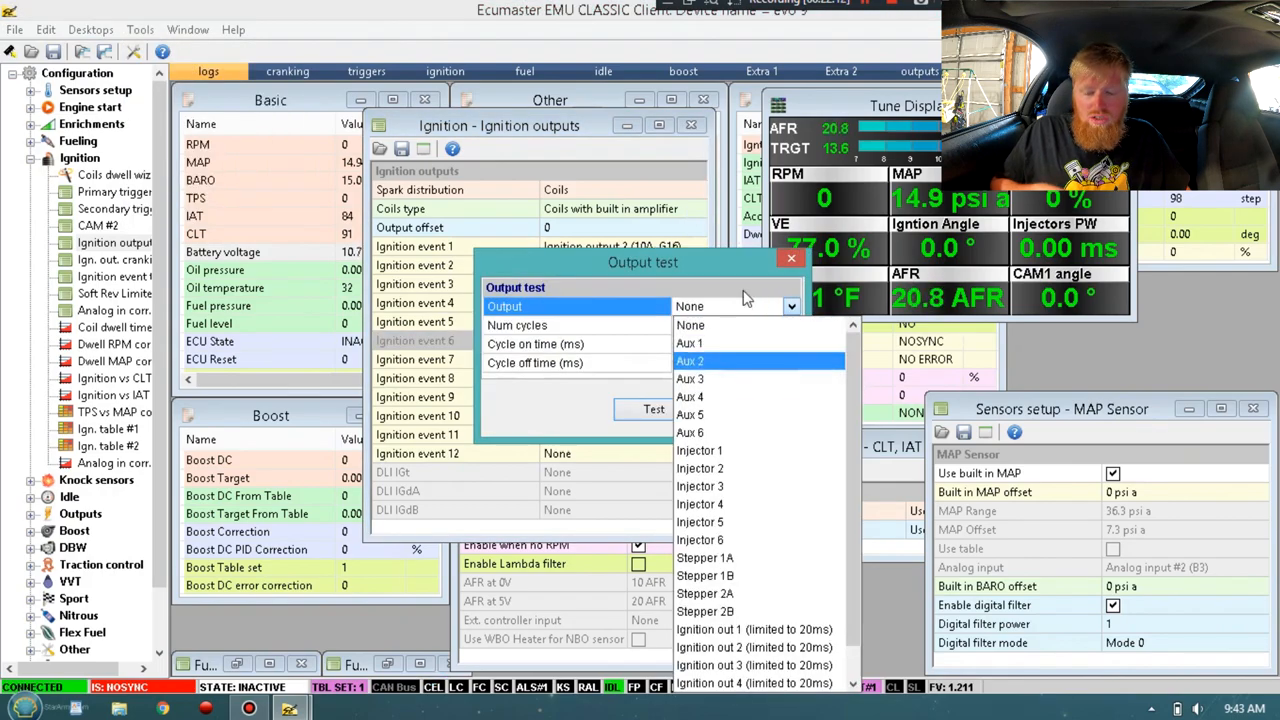
{"action": "scroll", "scroll_direction": "down", "scroll_amount": 3}
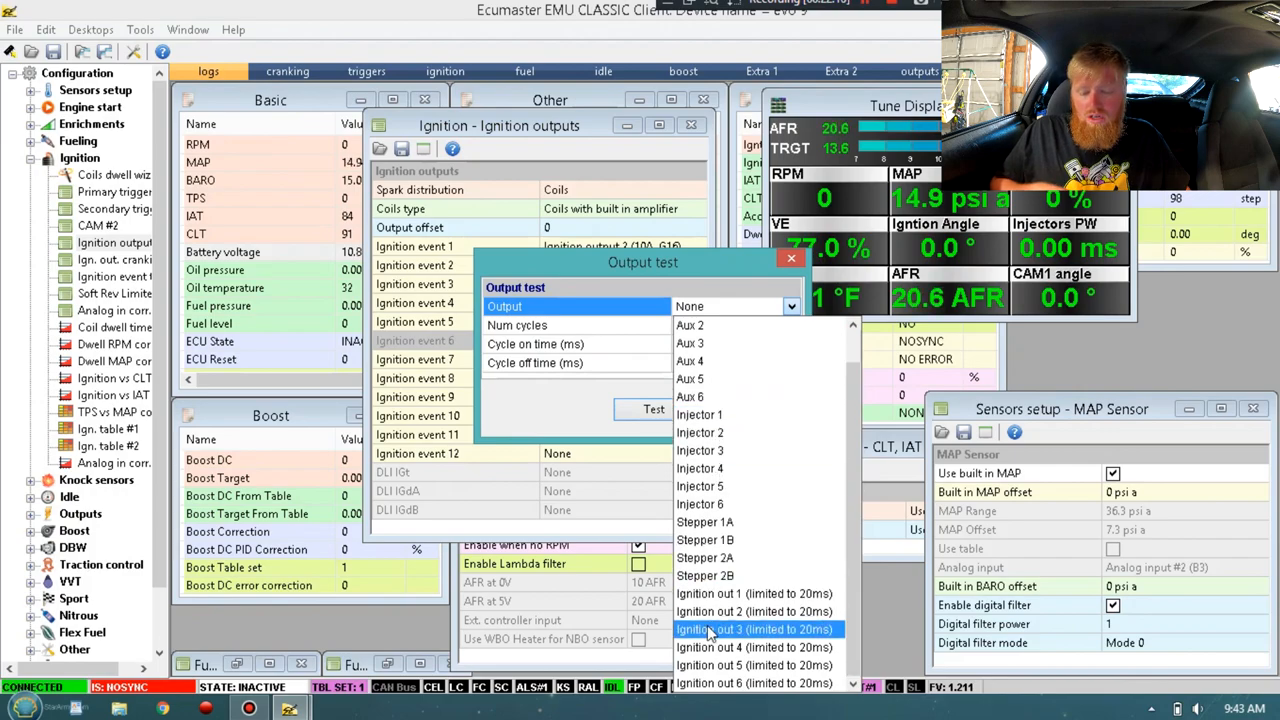
{"action": "left_click", "coordinate": [756, 628]}
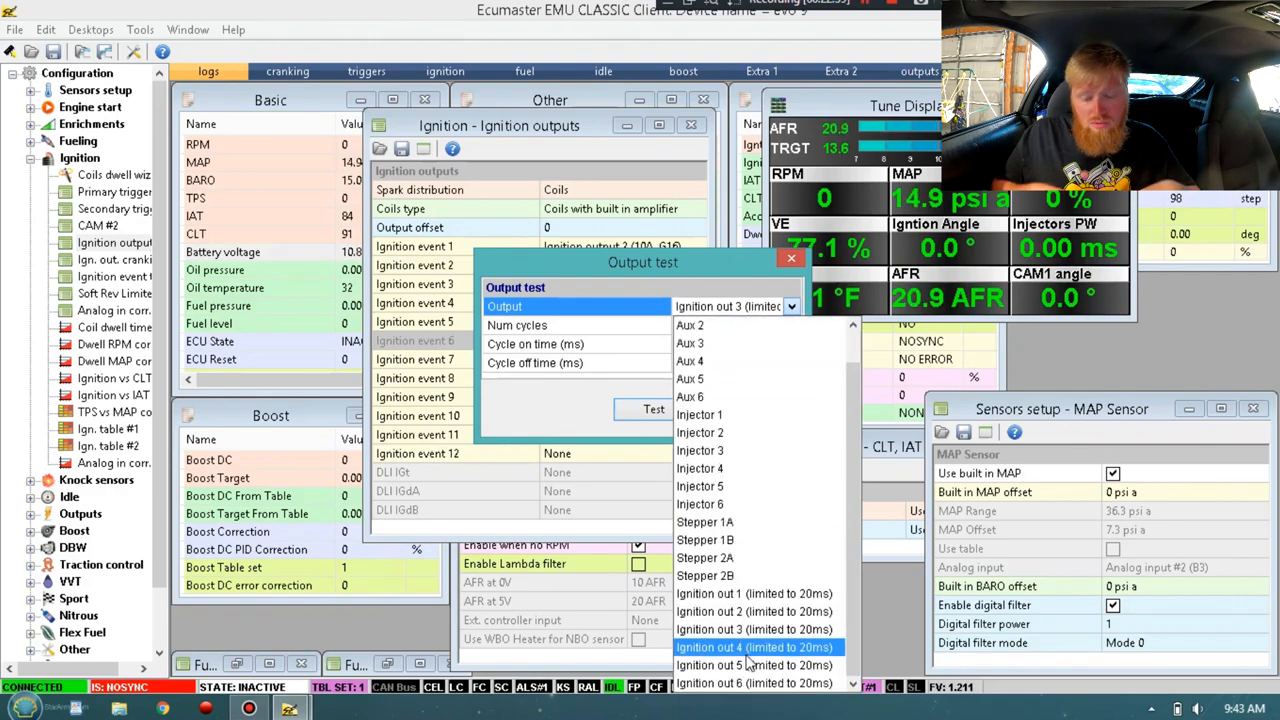
{"action": "left_click", "coordinate": [754, 592]}
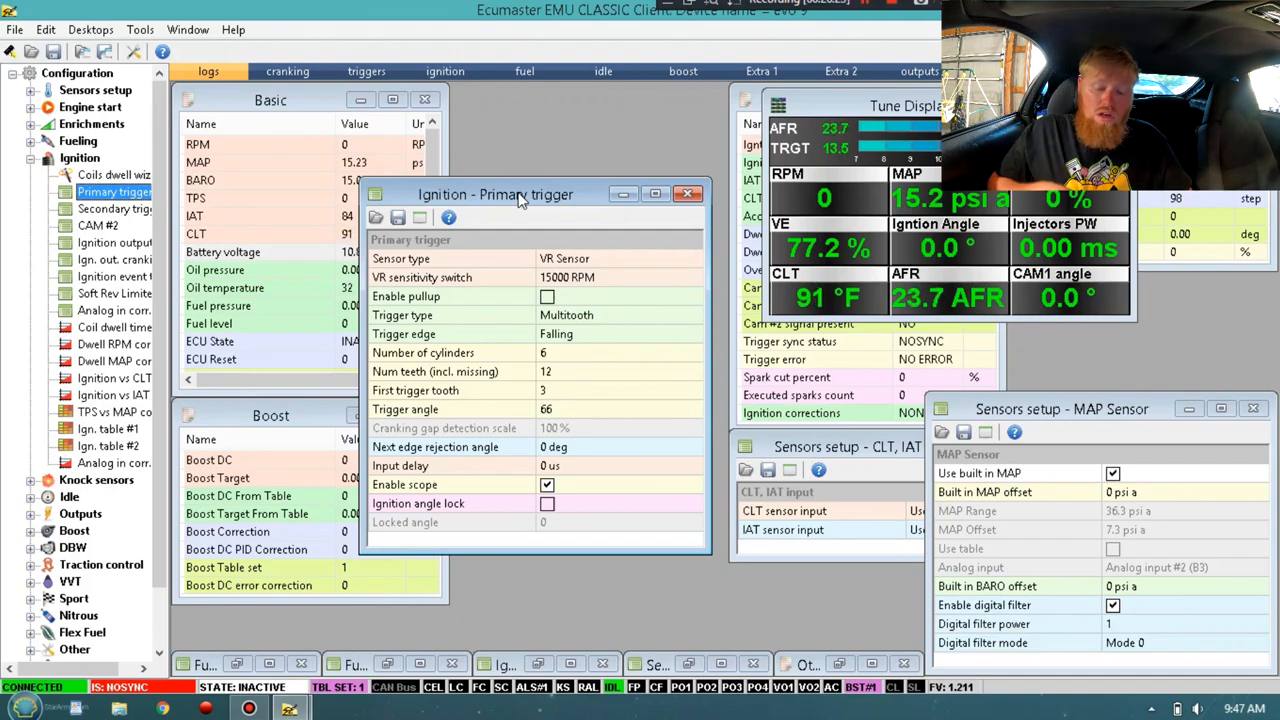
Step: Keep primary trigger as Multitooth on the Falling edge, 6 cylinders, 12 teeth
{"action": "left_click", "coordinate": [610, 314]}
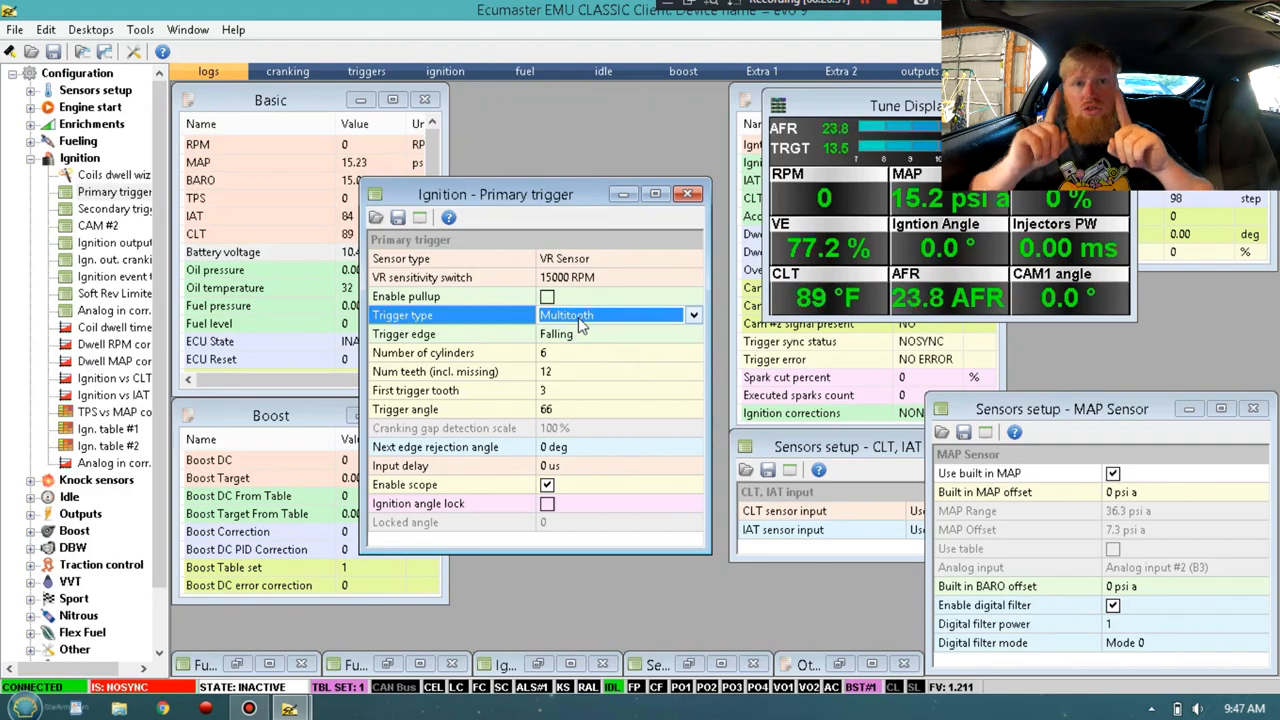
{"action": "left_click", "coordinate": [692, 314]}
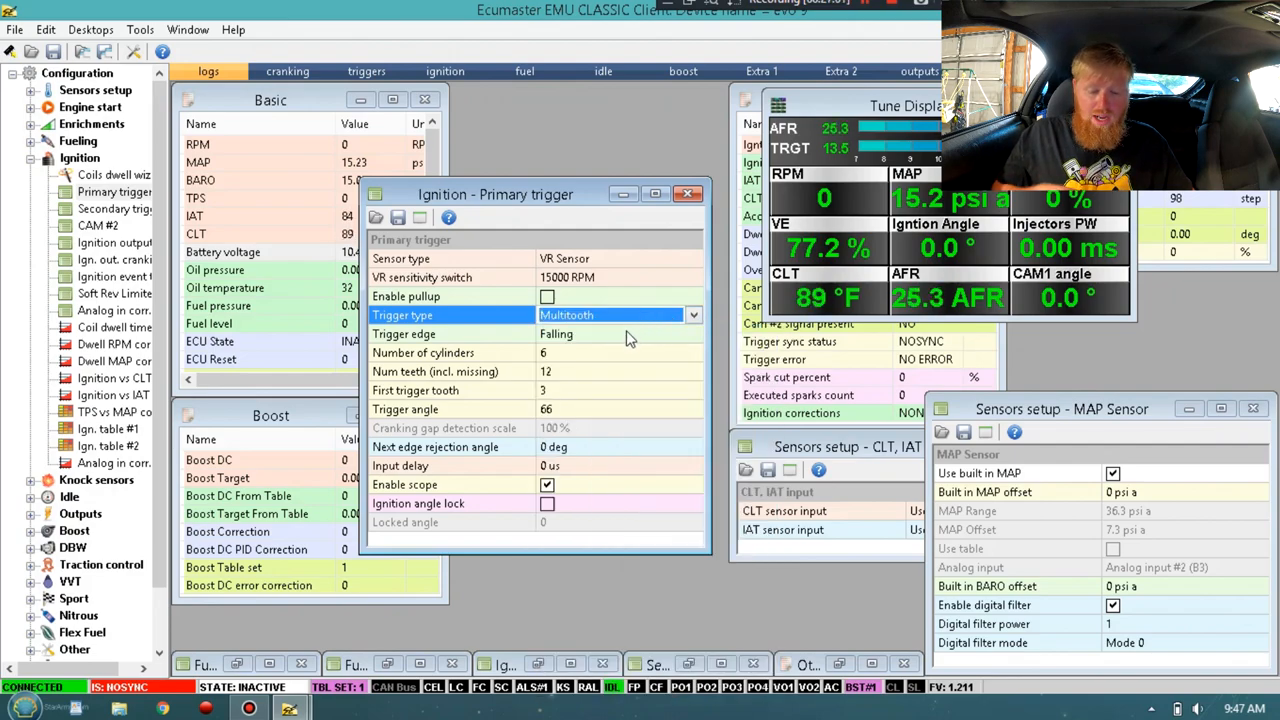
{"action": "left_click", "coordinate": [692, 332]}
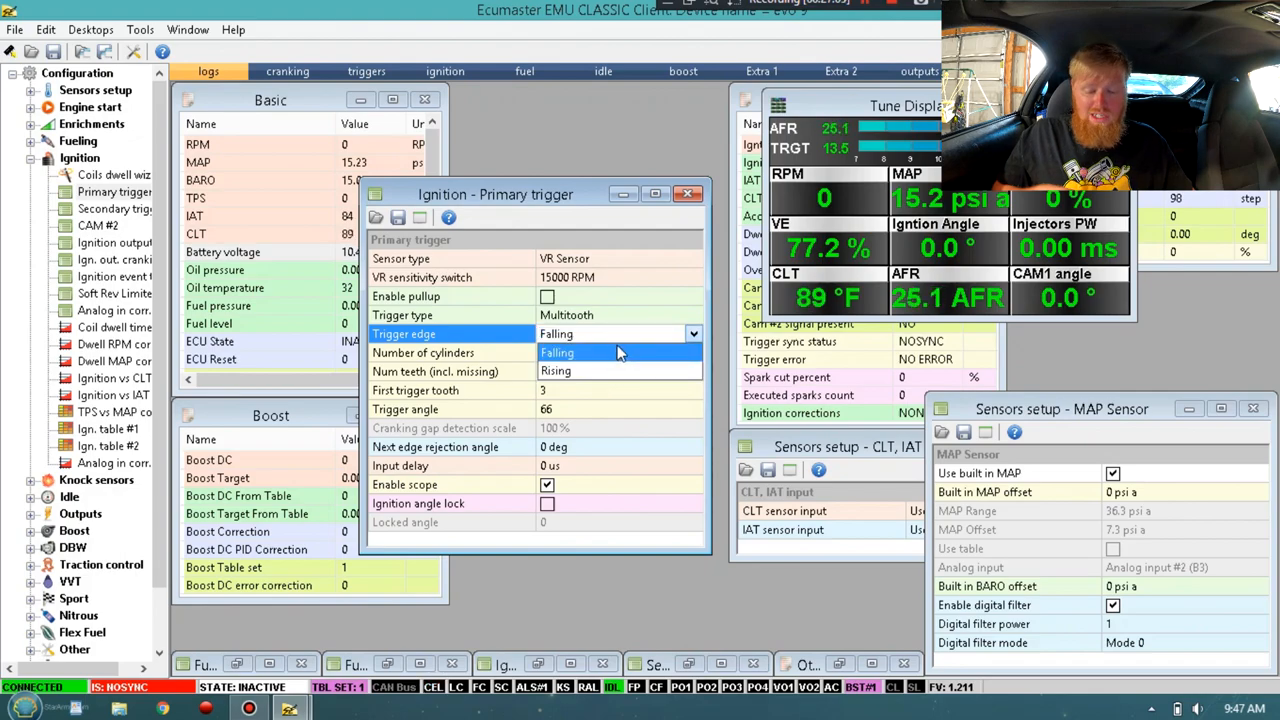
{"action": "left_click", "coordinate": [556, 332]}
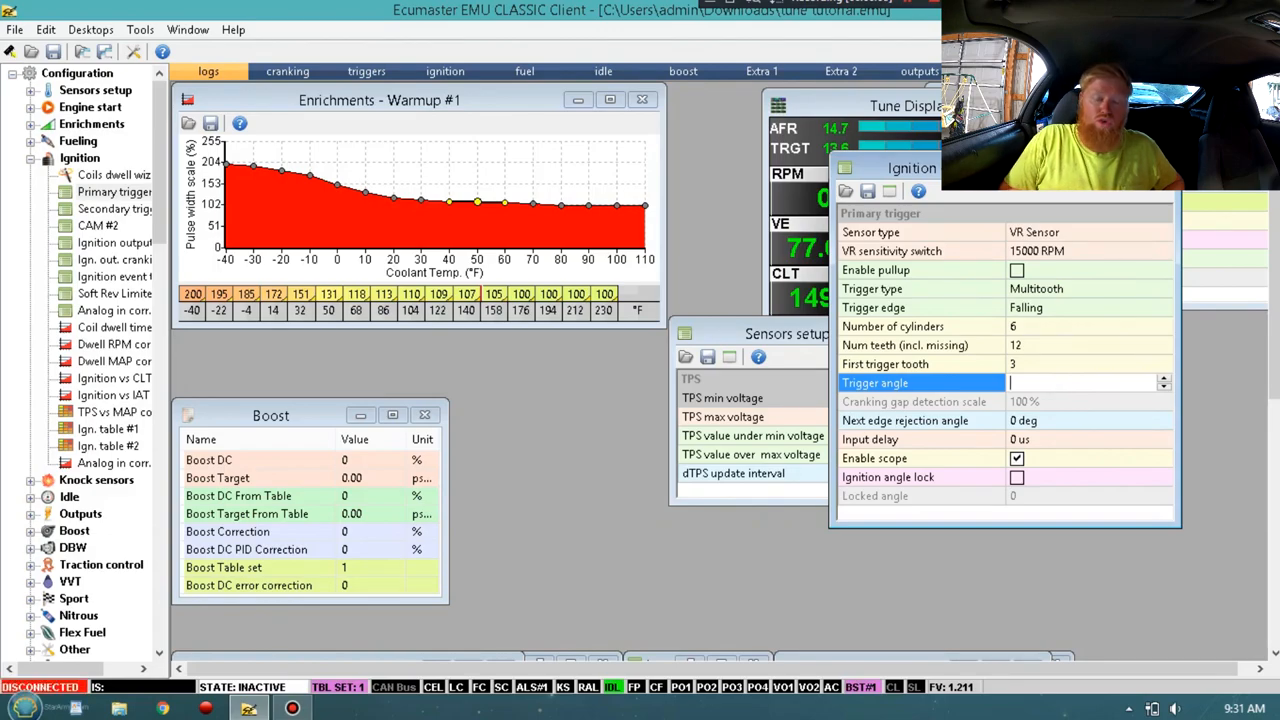
Step: Set the primary trigger angle to 51
{"action": "type", "text": "51"}
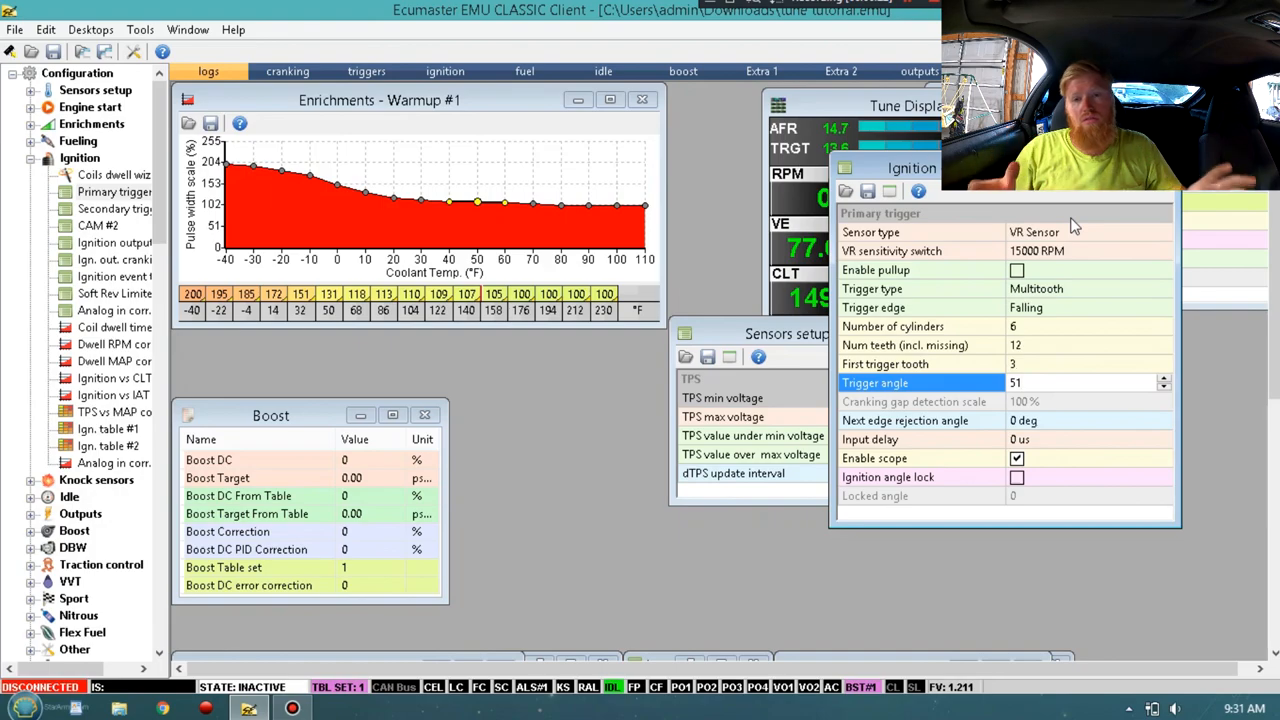
{"action": "left_click", "coordinate": [1080, 382]}
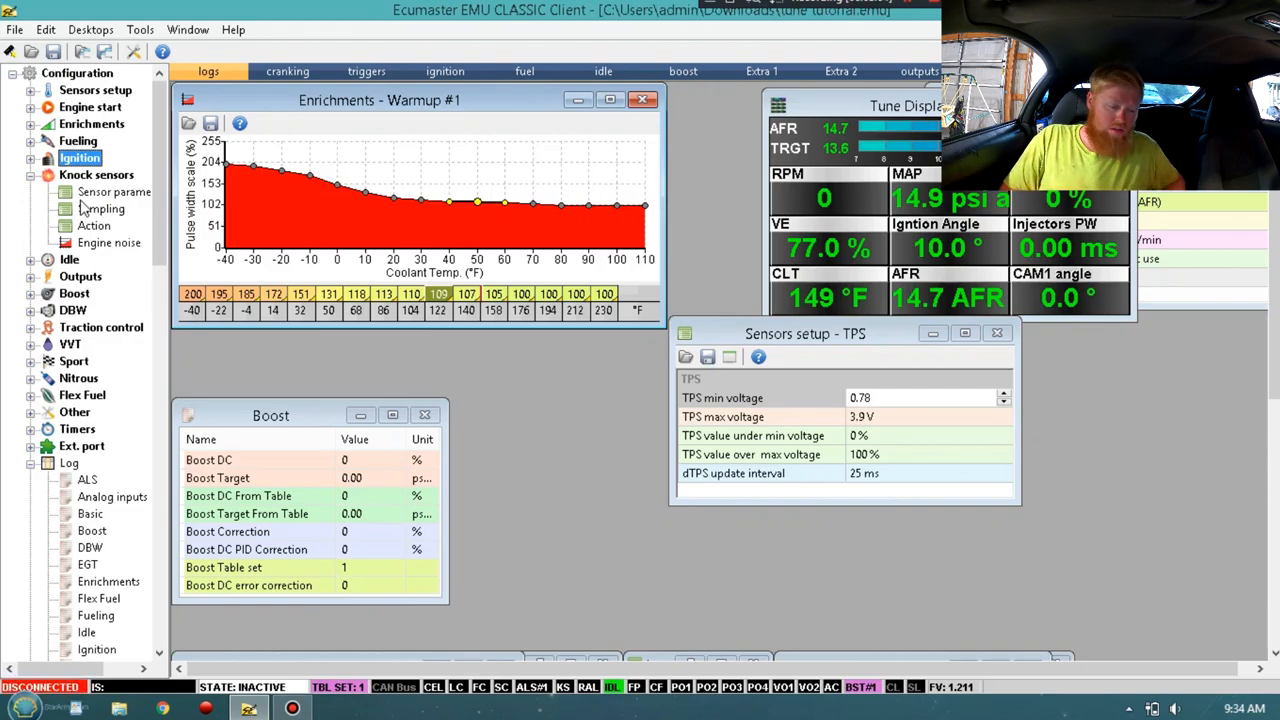
Step: Collapse the Knock sensors branch in the configuration tree
{"action": "left_click", "coordinate": [32, 174]}
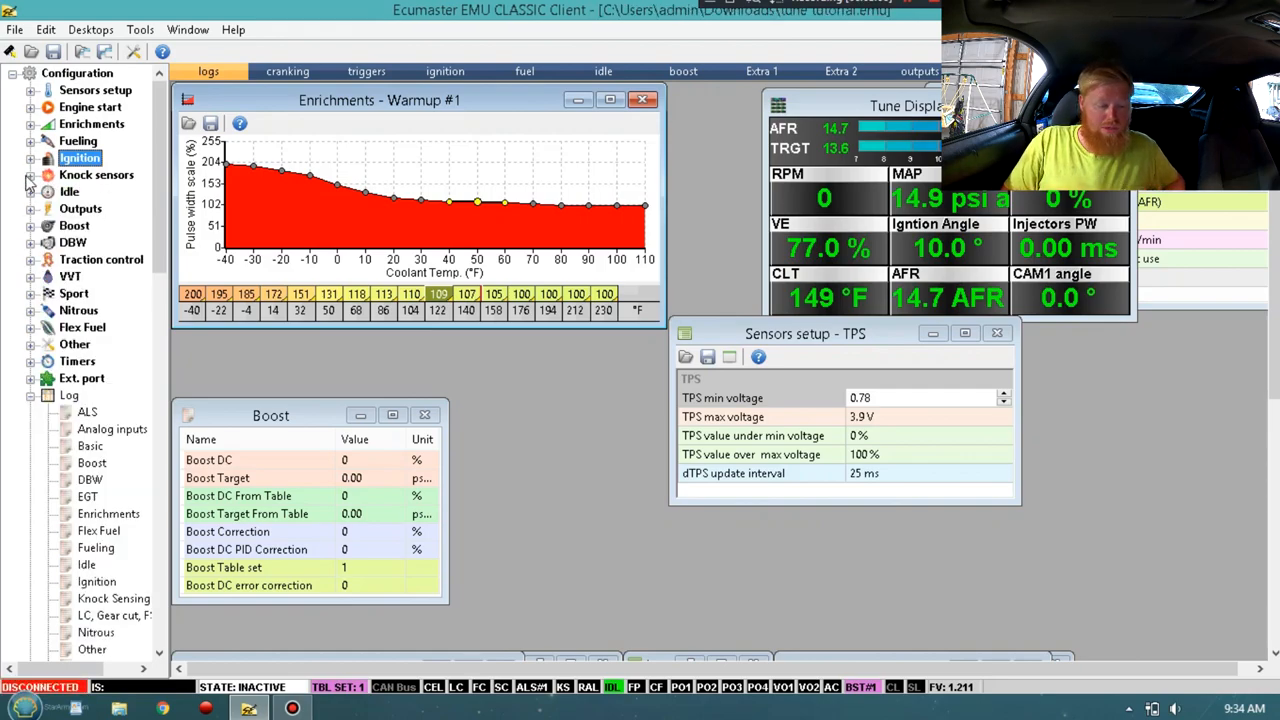
{"action": "left_click", "coordinate": [96, 174]}
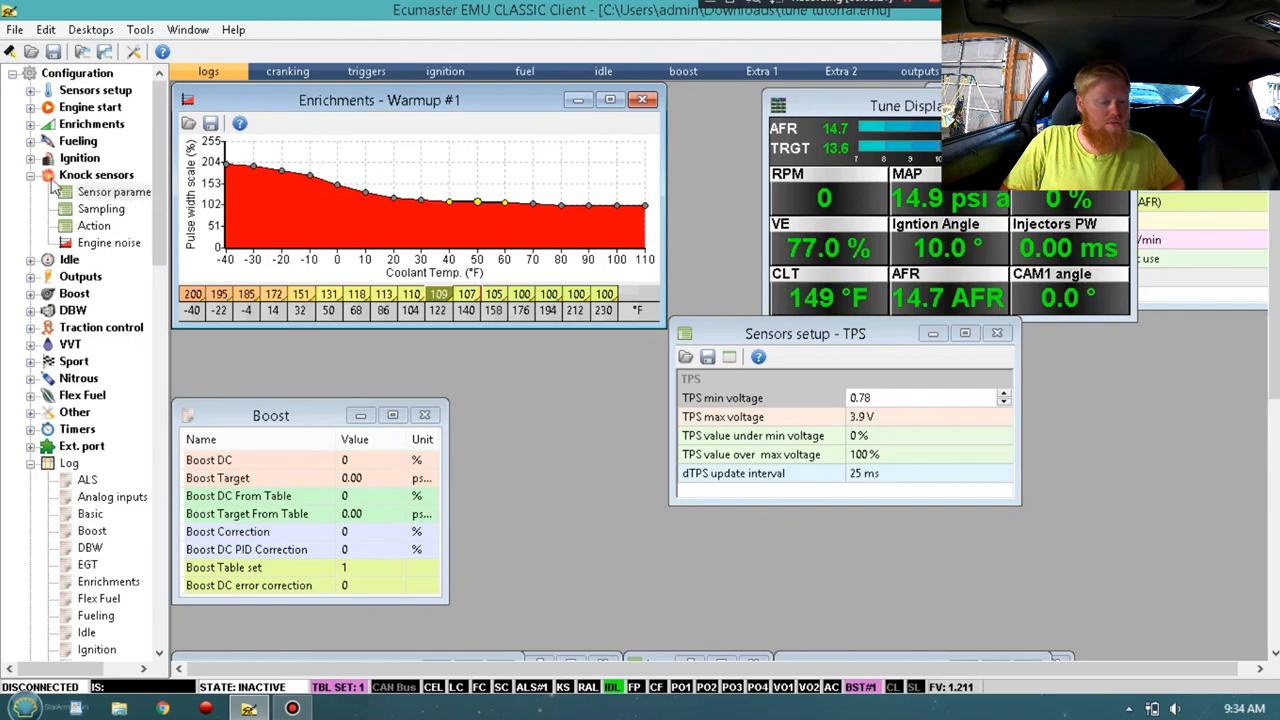
Step: Show Idle parameters: unipolar stepper valve, 80 Hz, 140 steps
{"action": "left_click", "coordinate": [32, 176]}
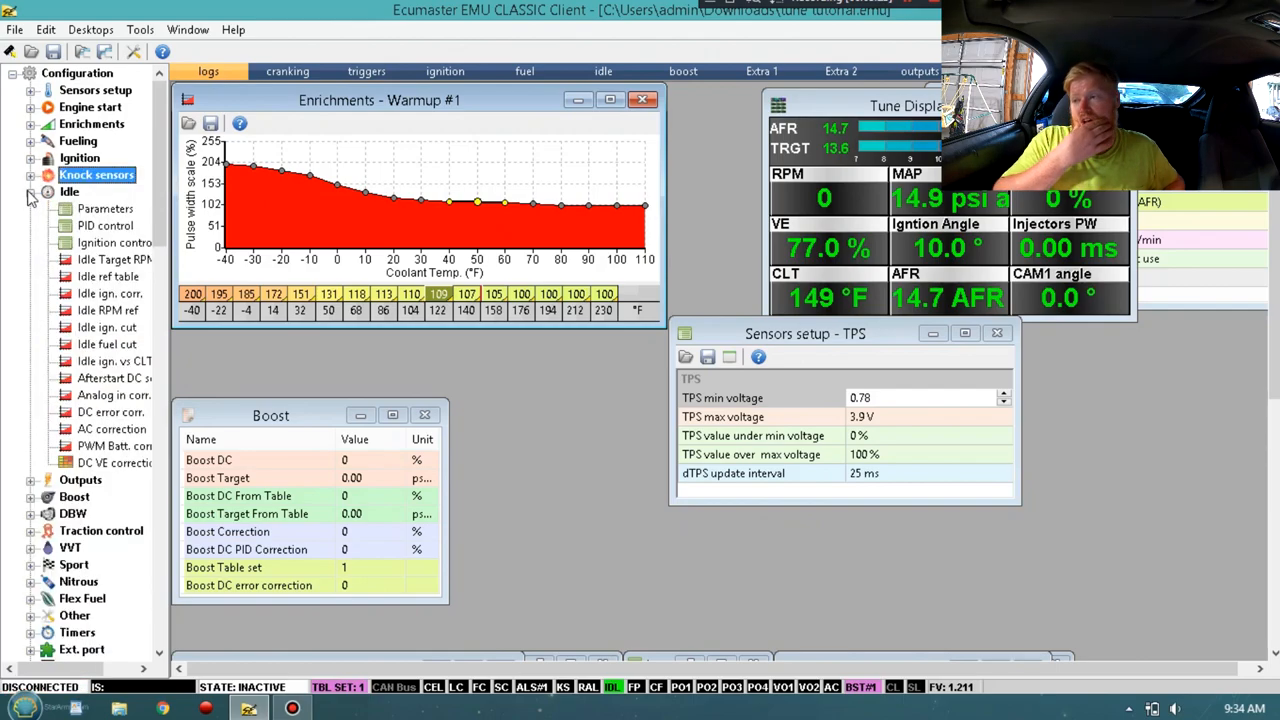
{"action": "mouse_move", "coordinate": [110, 218]}
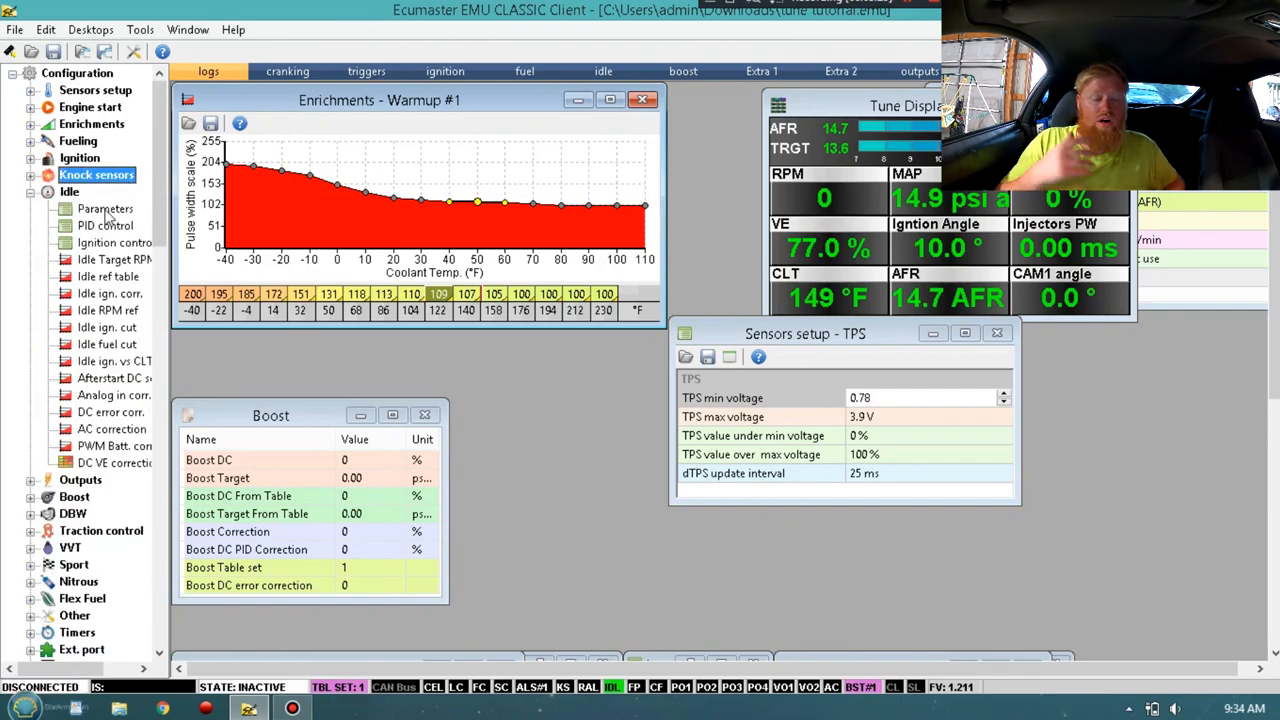
{"action": "left_click", "coordinate": [104, 208]}
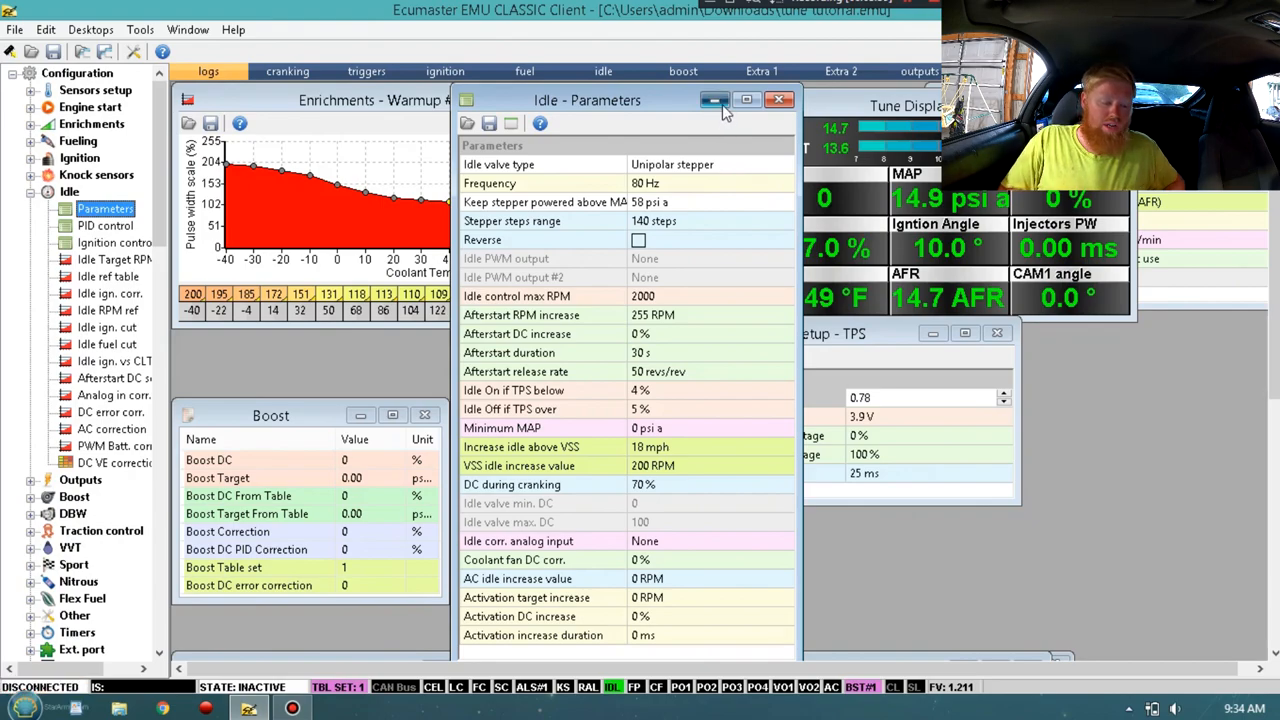
Step: Close Idle parameters and review the Idle Target RPM curve versus coolant temperature
{"action": "left_click", "coordinate": [780, 100]}
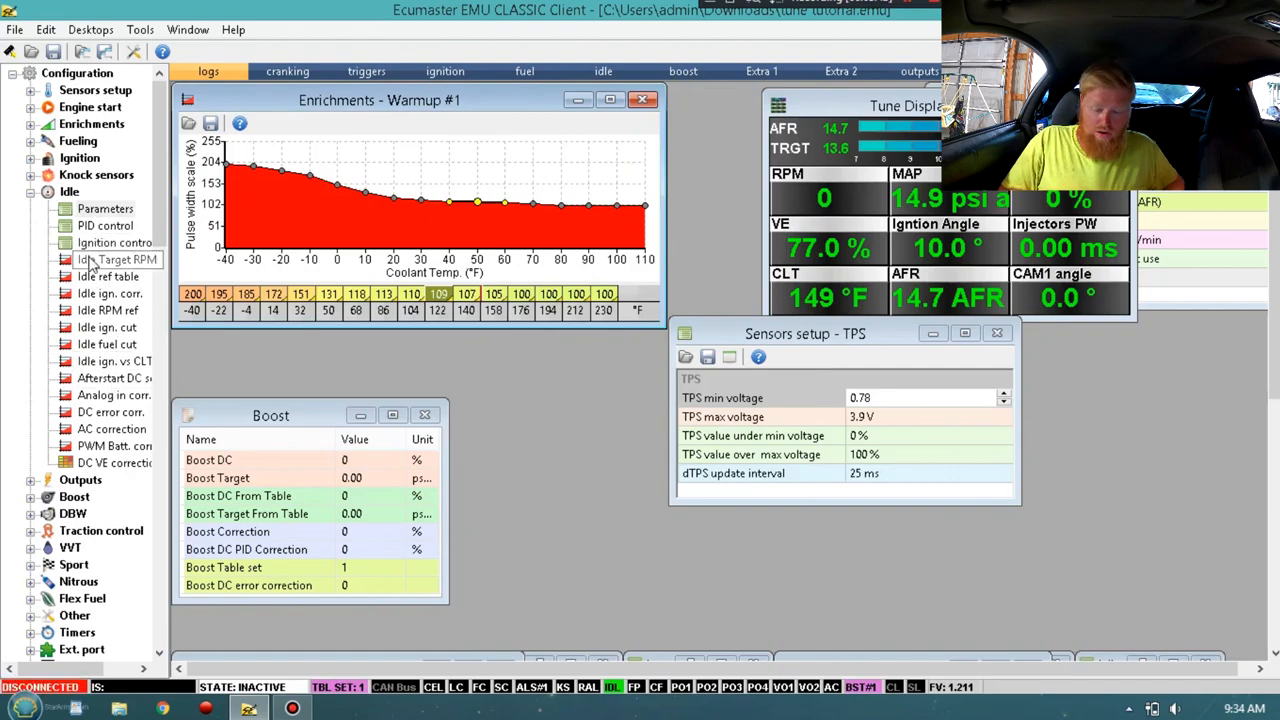
{"action": "left_click", "coordinate": [116, 260]}
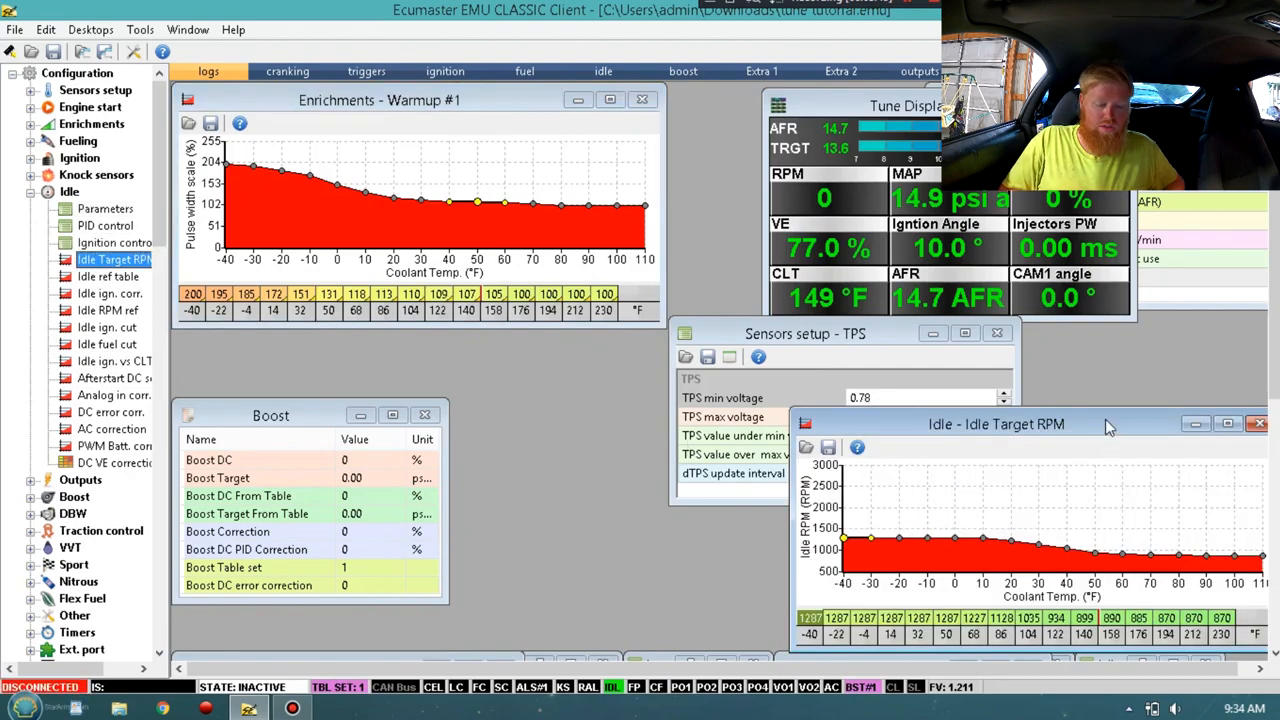
{"action": "left_click_drag", "start_coordinate": [996, 424], "coordinate": [552, 132]}
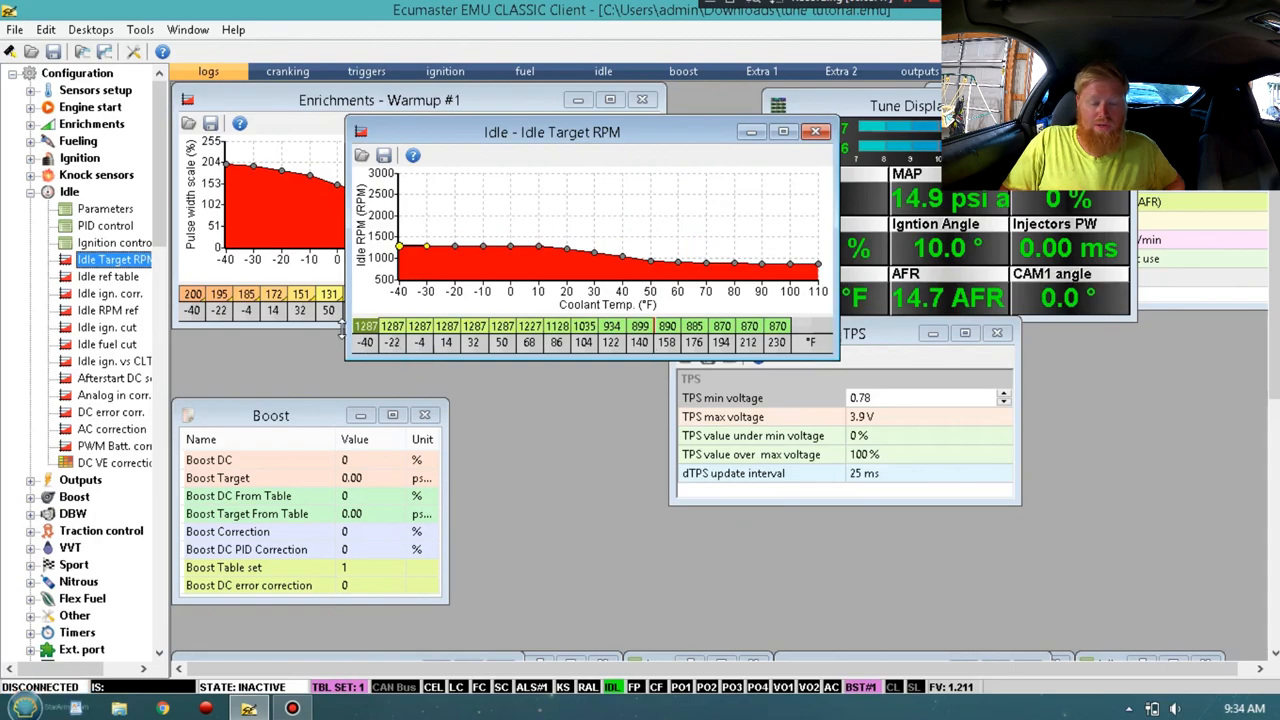
{"action": "mouse_move", "coordinate": [378, 360]}
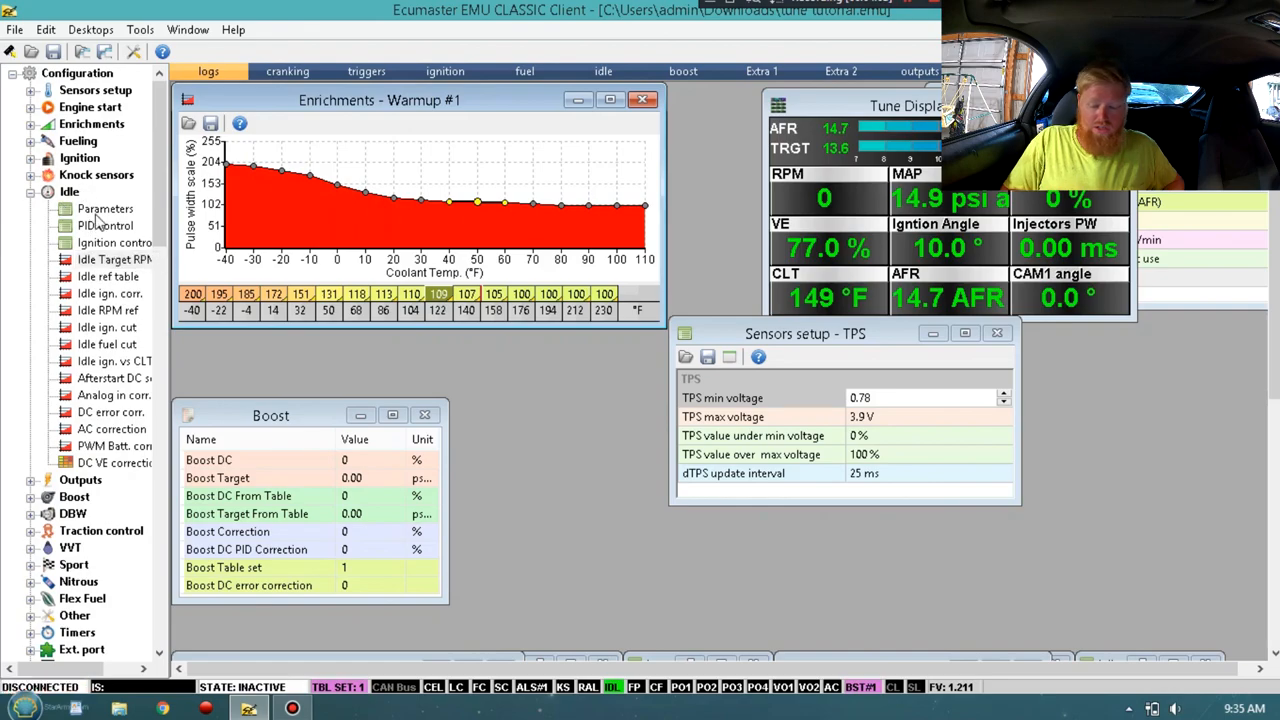
Step: Enable idle ignition control with its correction table, then show the Idle ign. corr. curve
{"action": "left_click", "coordinate": [114, 242]}
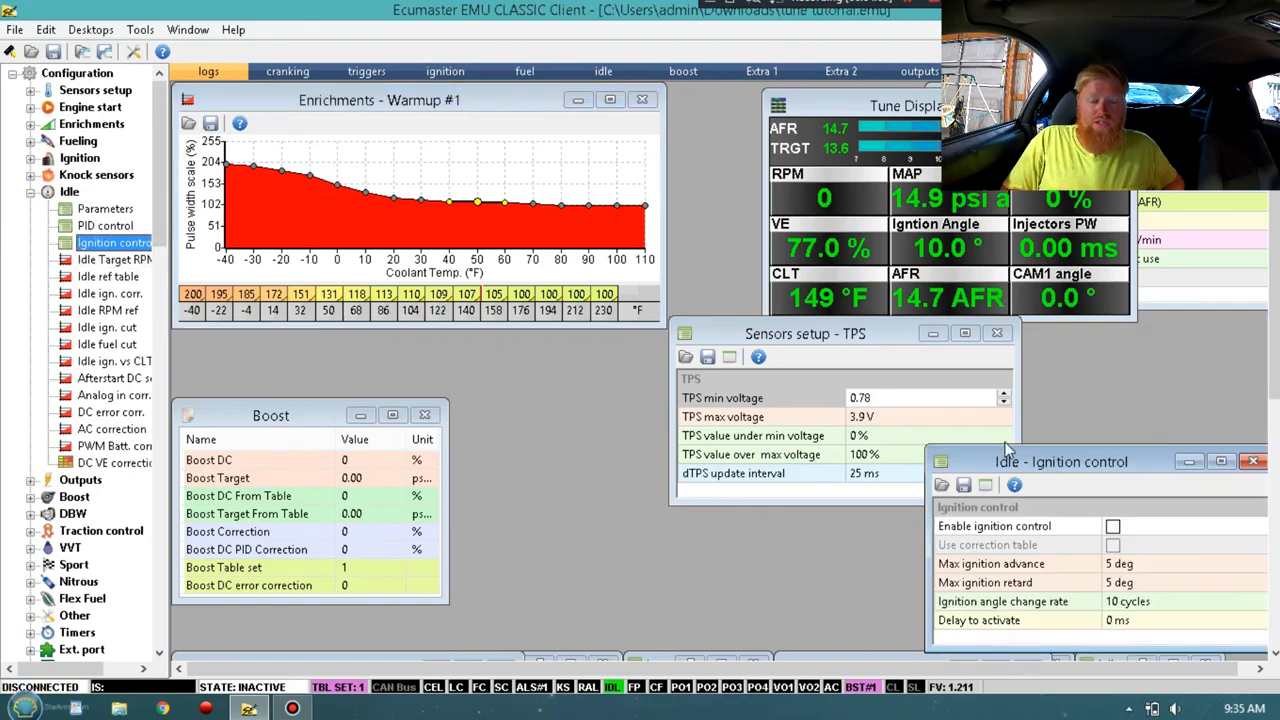
{"action": "left_click_drag", "start_coordinate": [1060, 460], "coordinate": [490, 92]}
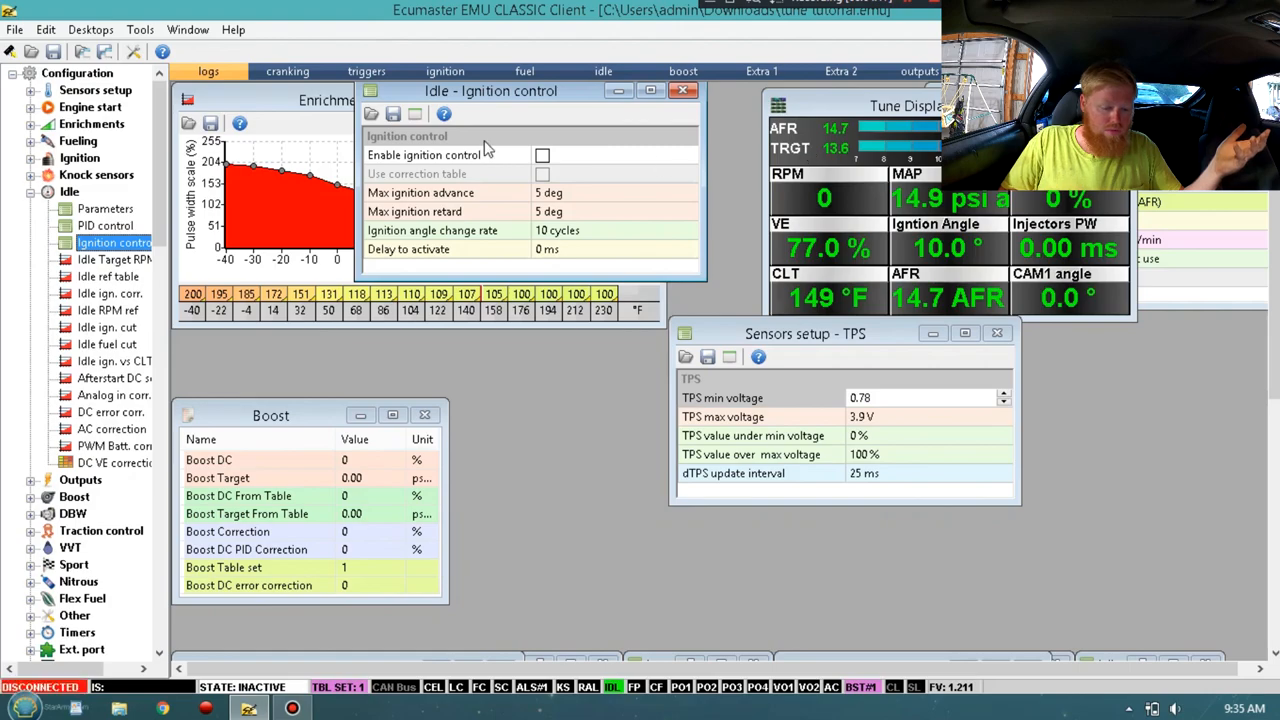
{"action": "left_click", "coordinate": [542, 156]}
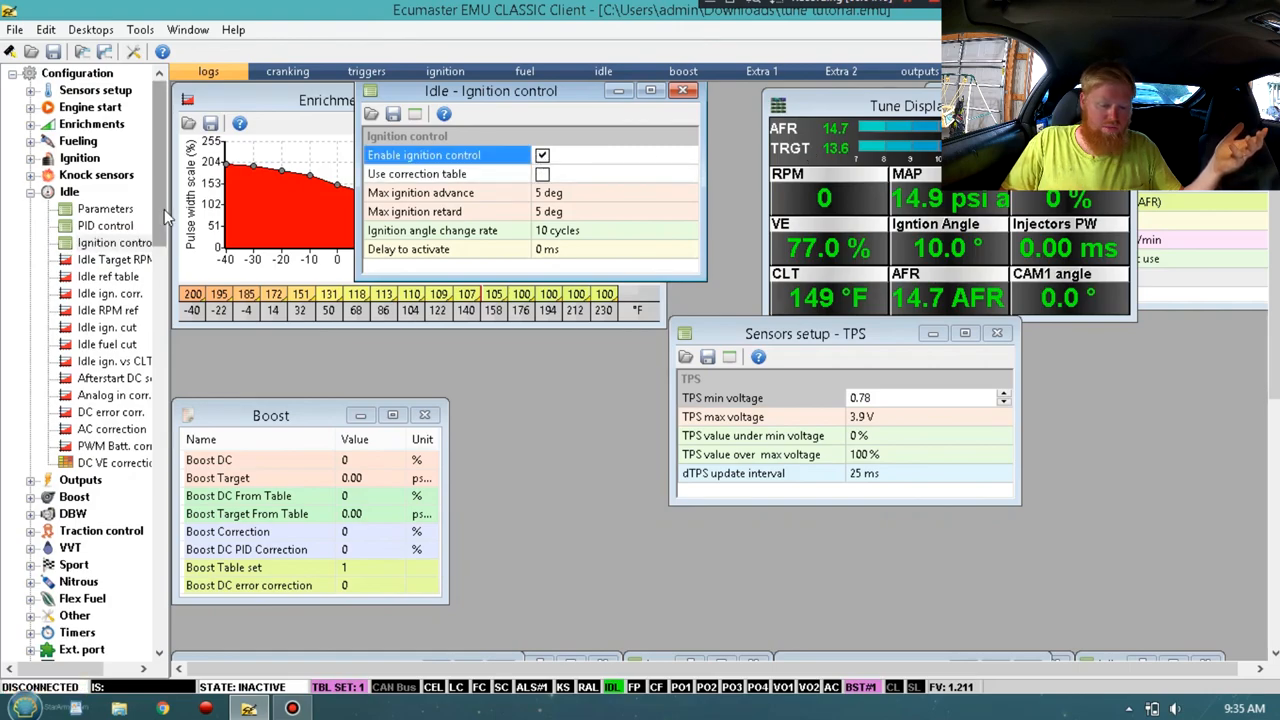
{"action": "left_click", "coordinate": [542, 172]}
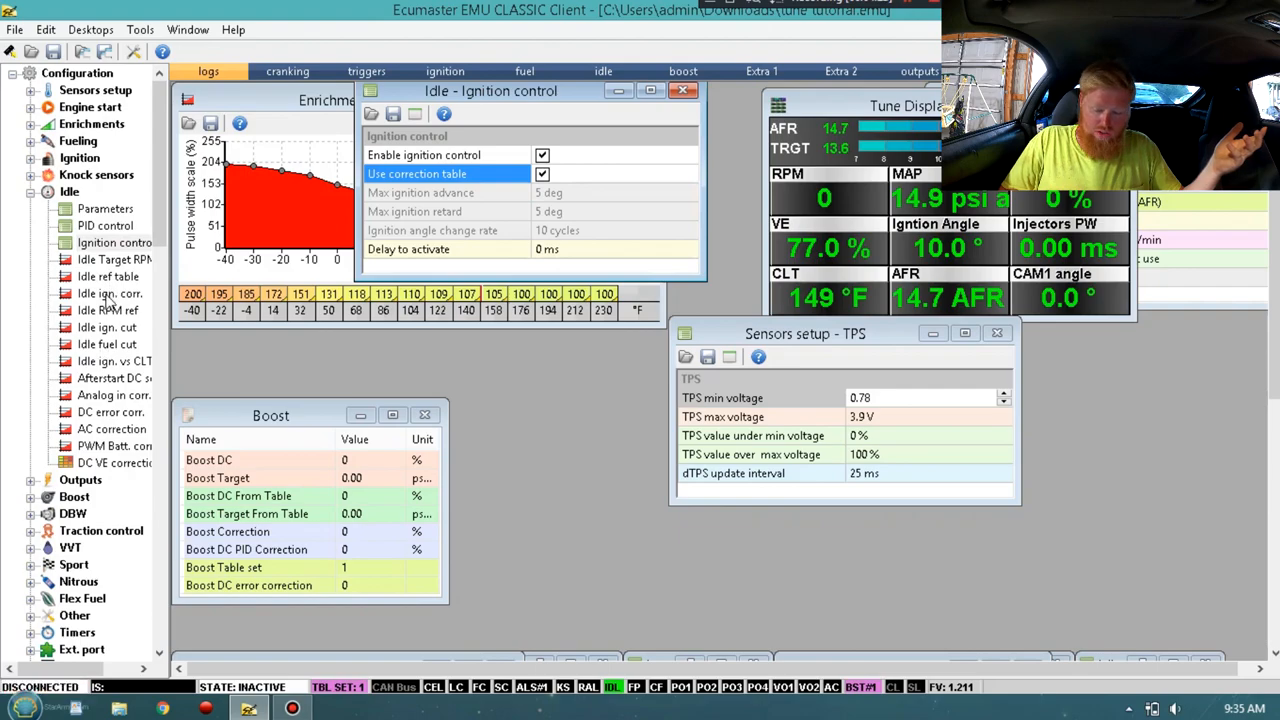
{"action": "left_click", "coordinate": [110, 292]}
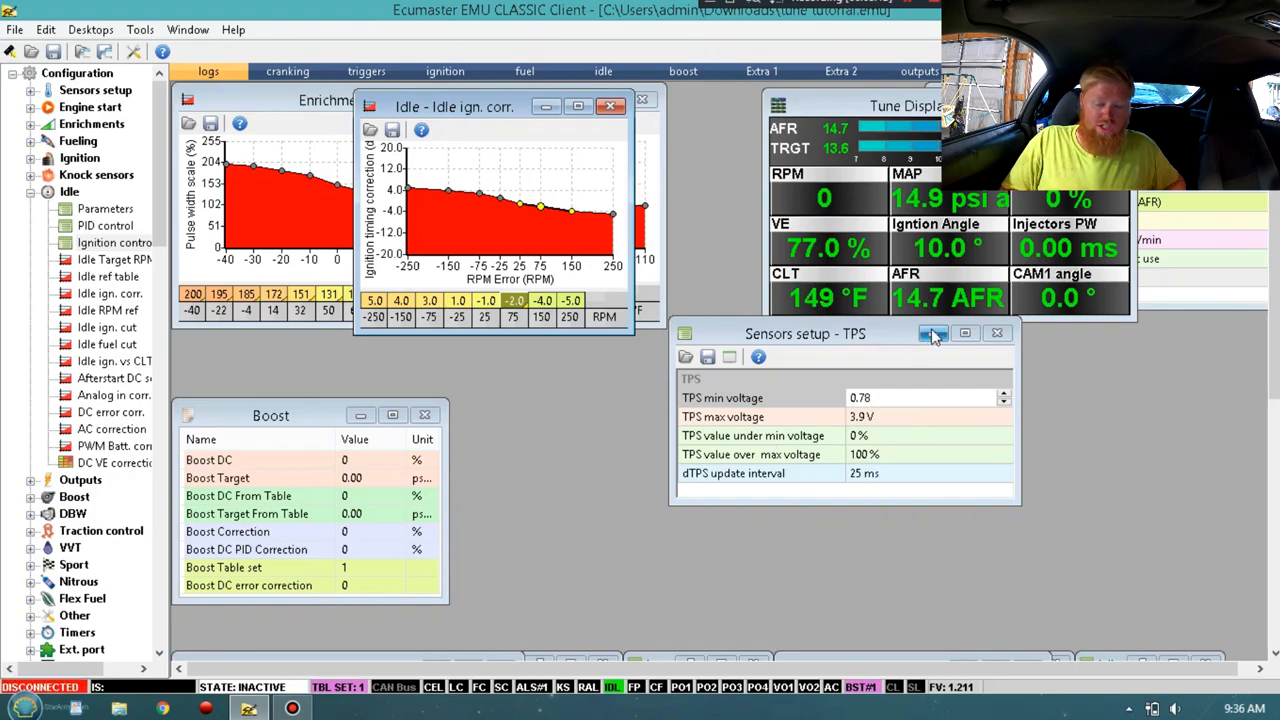
Step: Minimize the TPS sensor setup window so the Outputs section can be expanded
{"action": "left_click", "coordinate": [932, 332]}
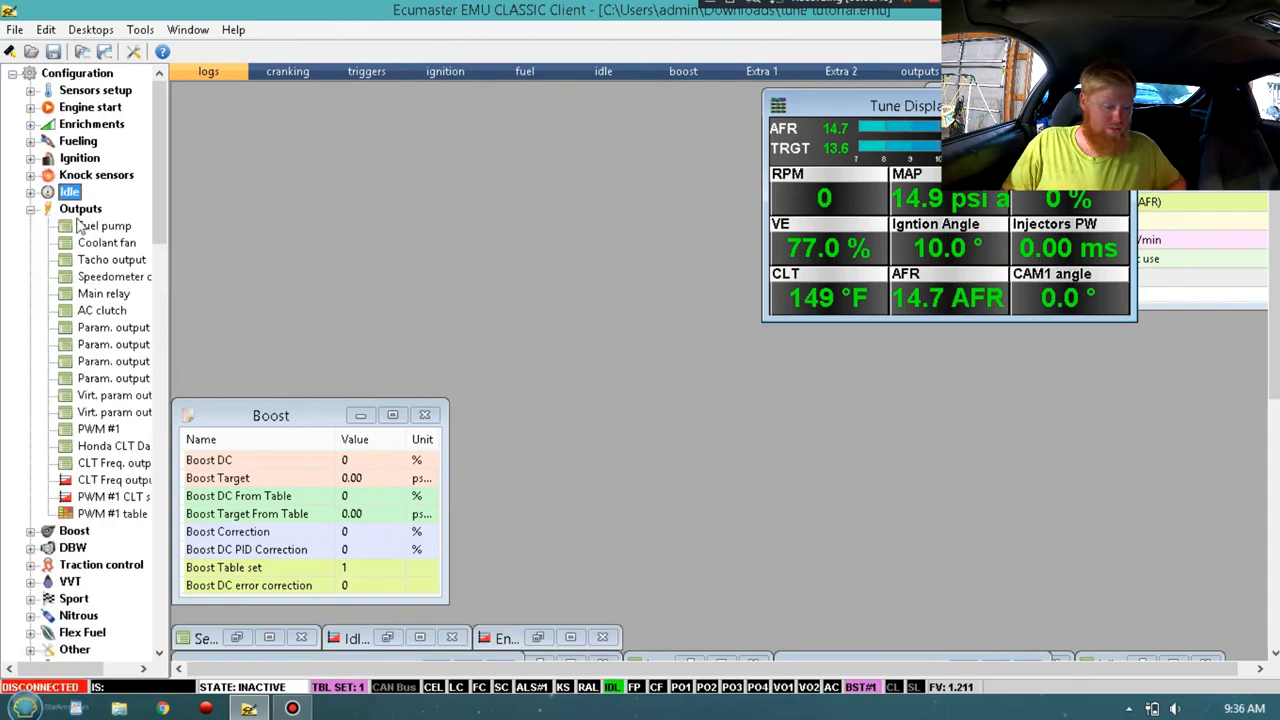
Step: Bring up the Tacho output settings under Outputs, showing output None and RPM multiplier 2.9
{"action": "scroll", "scroll_direction": "down", "scroll_amount": 3}
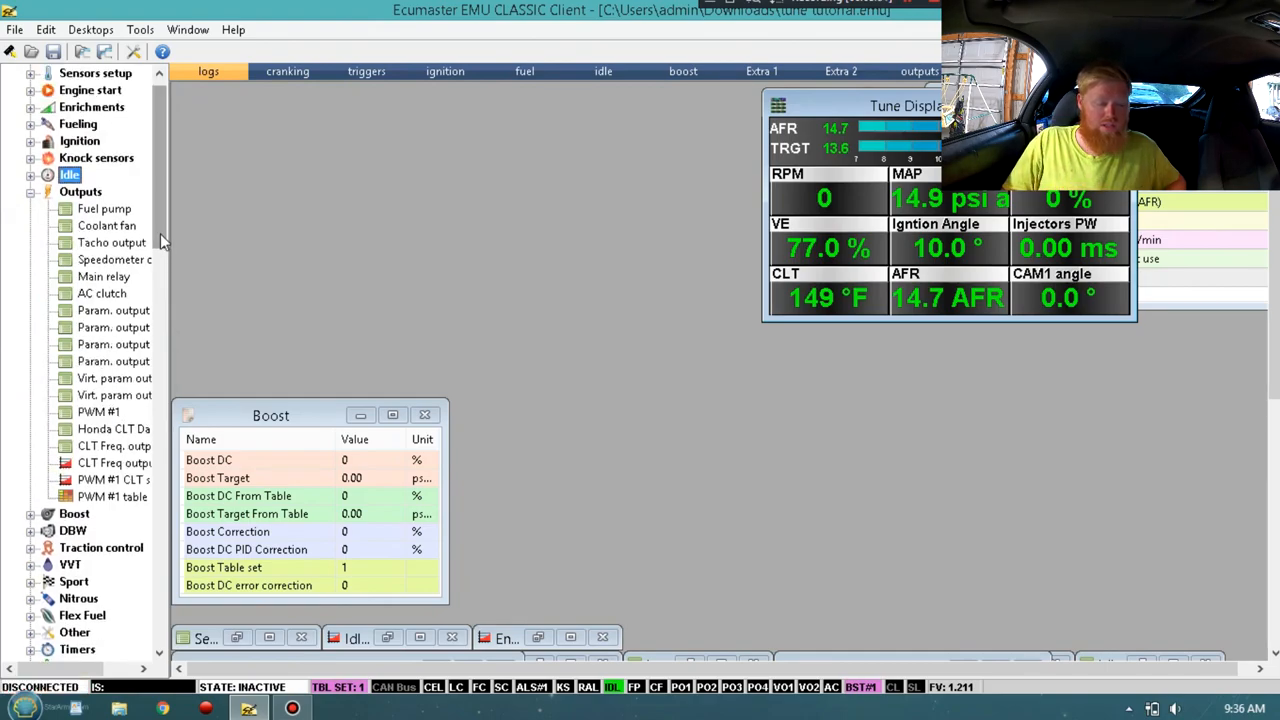
{"action": "left_click", "coordinate": [104, 208]}
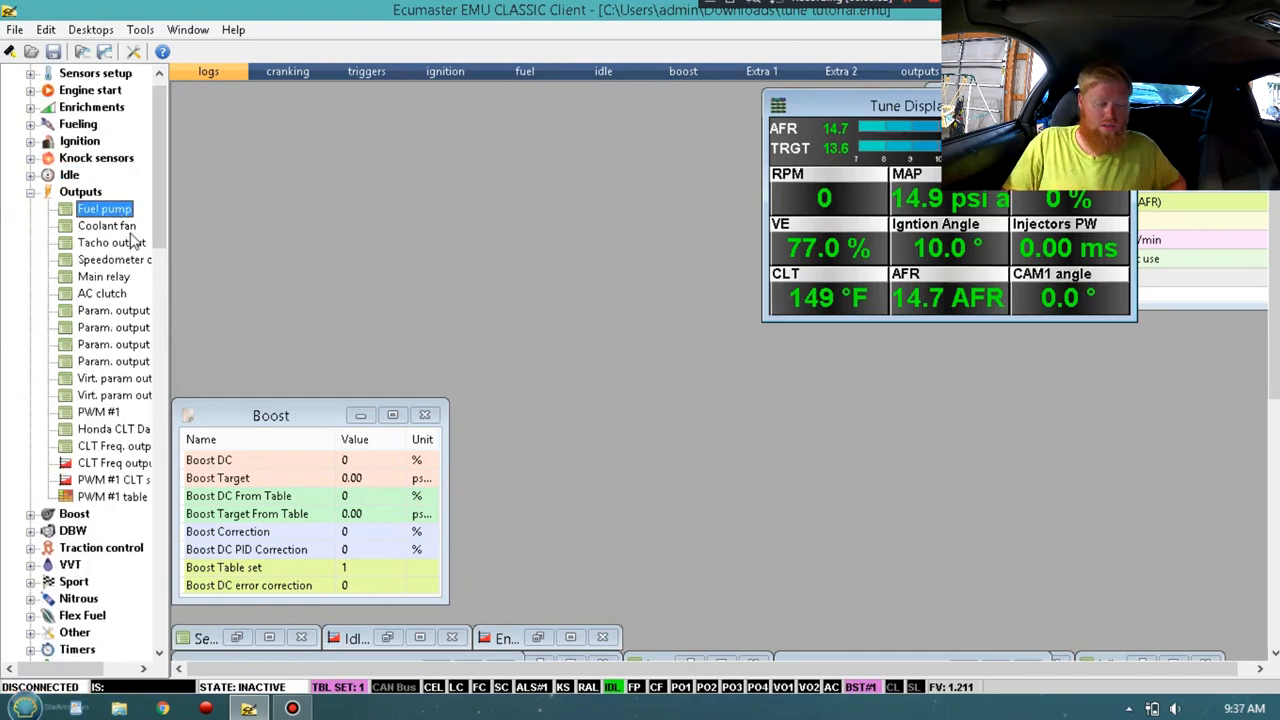
{"action": "left_click", "coordinate": [110, 242]}
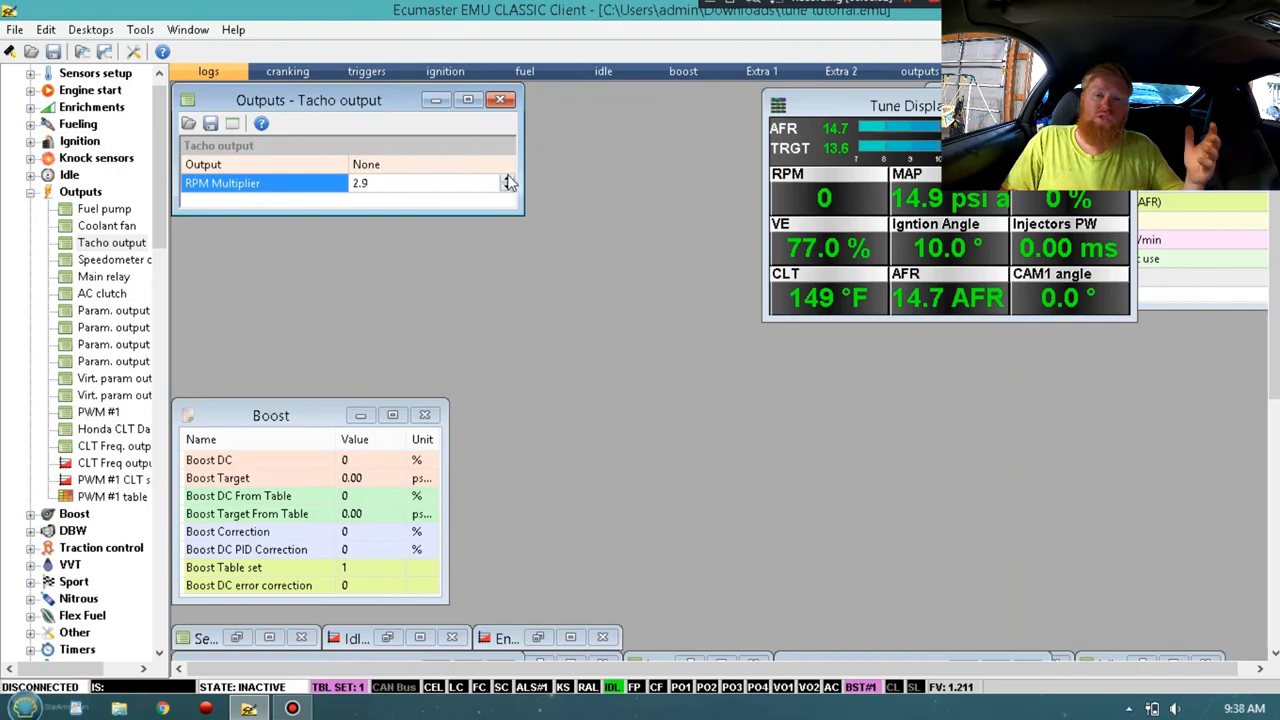
Step: Raise the tacho RPM multiplier from 3.05 to 3.3 and close the tacho output settings
{"action": "type", "text": "3.05"}
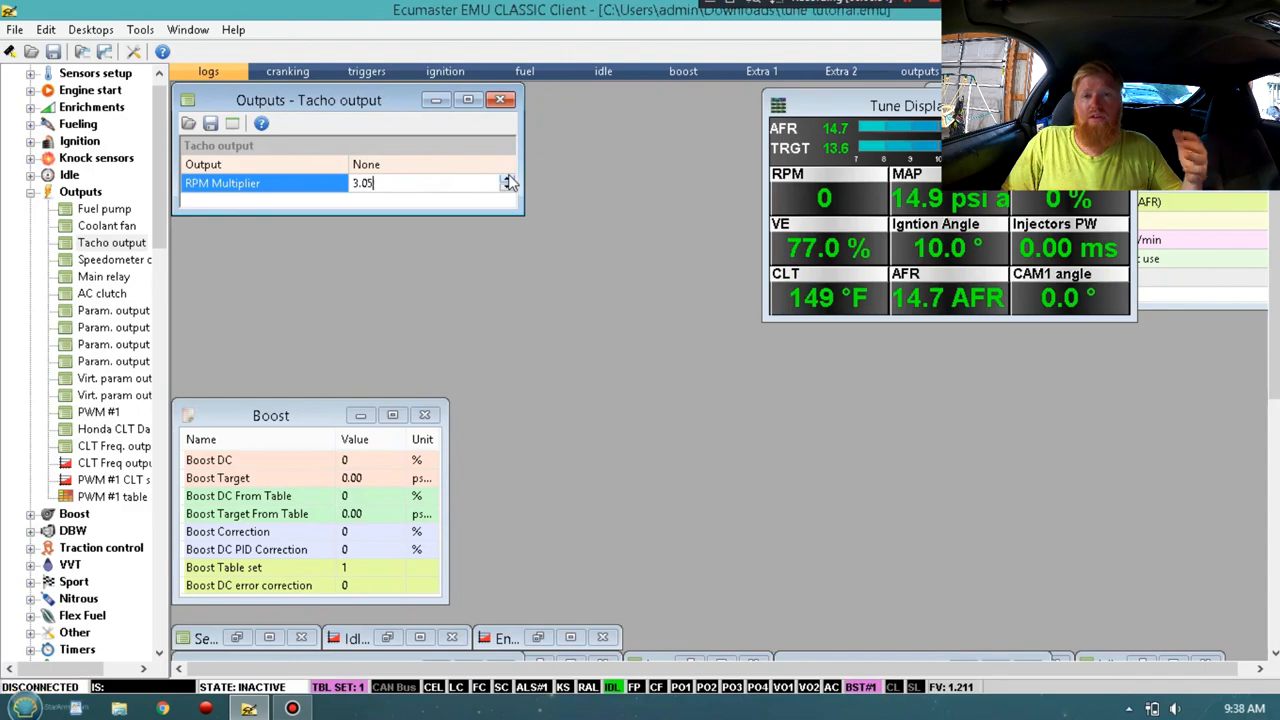
{"action": "left_click", "coordinate": [508, 178]}
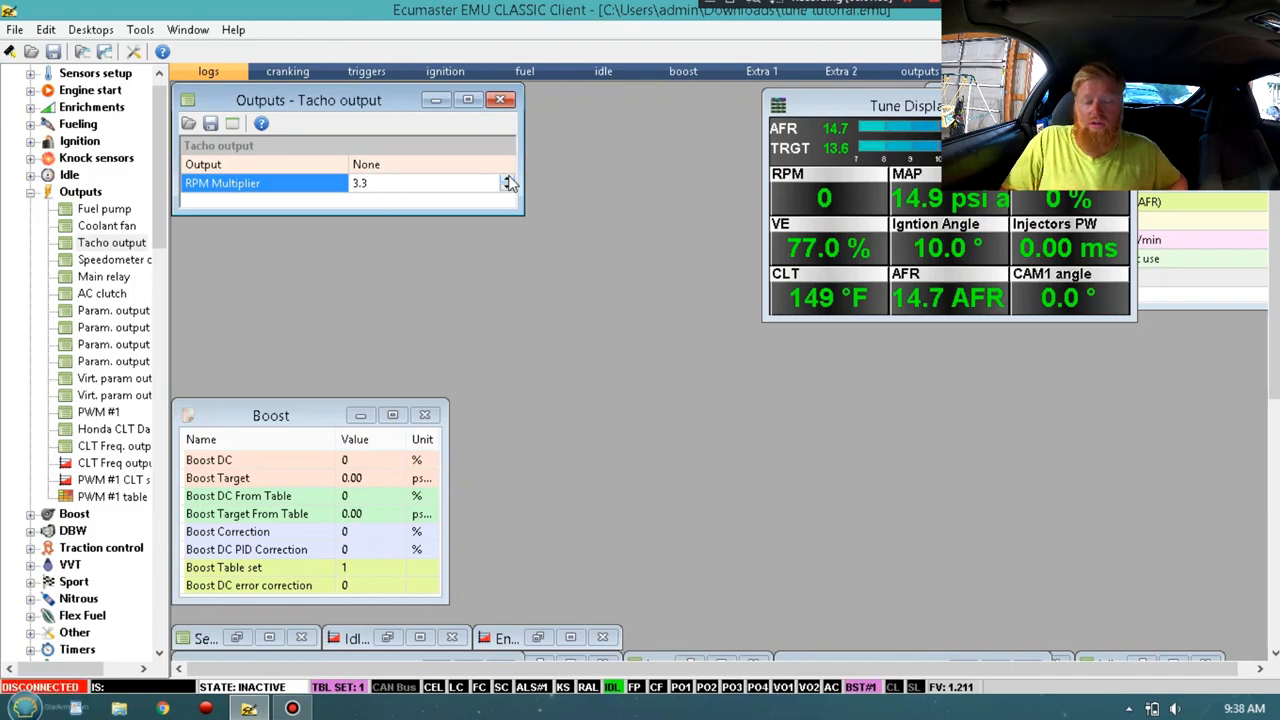
{"action": "mouse_move", "coordinate": [824, 210]}
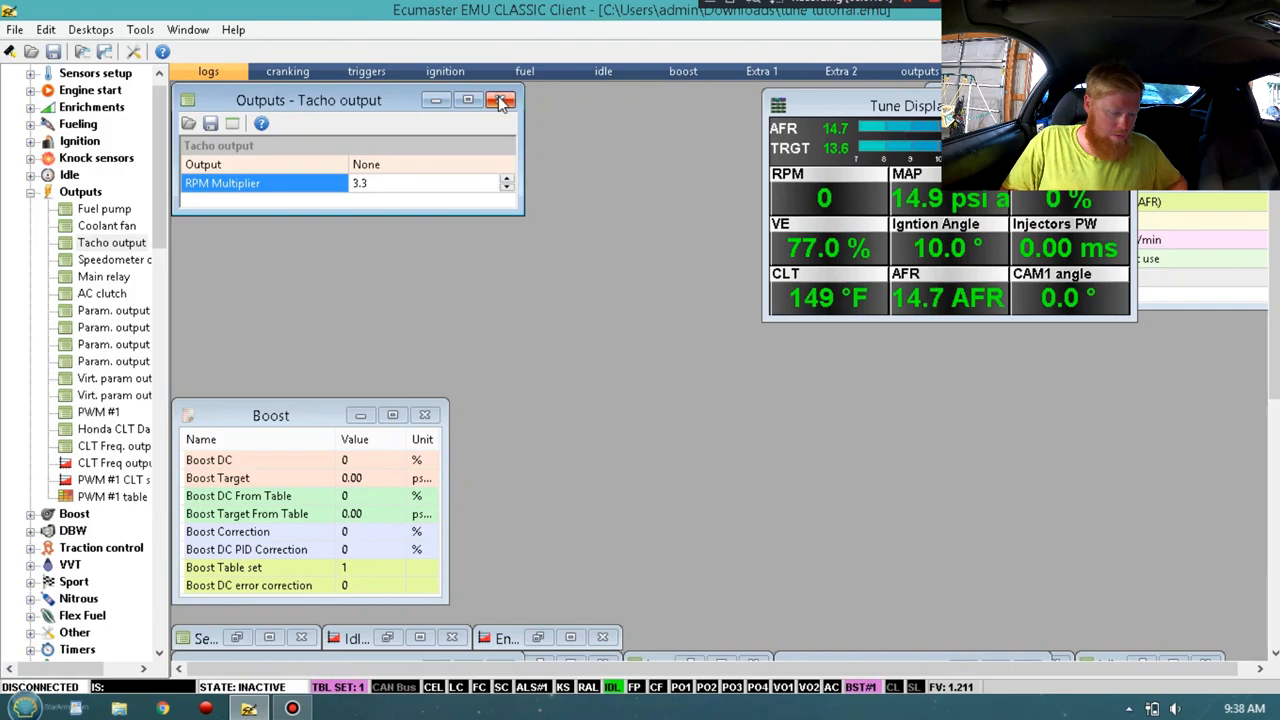
{"action": "left_click", "coordinate": [502, 100]}
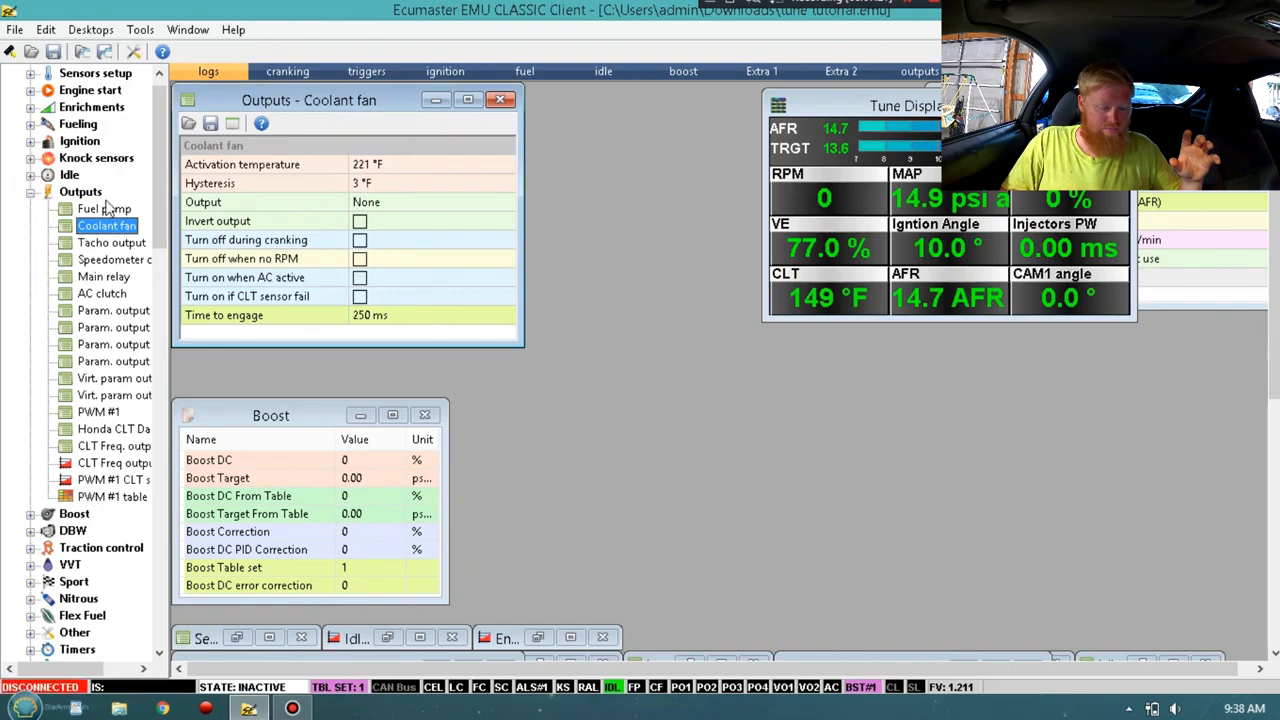
Step: Review the coolant fan output pin choices, leaving the output at None
{"action": "left_click", "coordinate": [430, 200]}
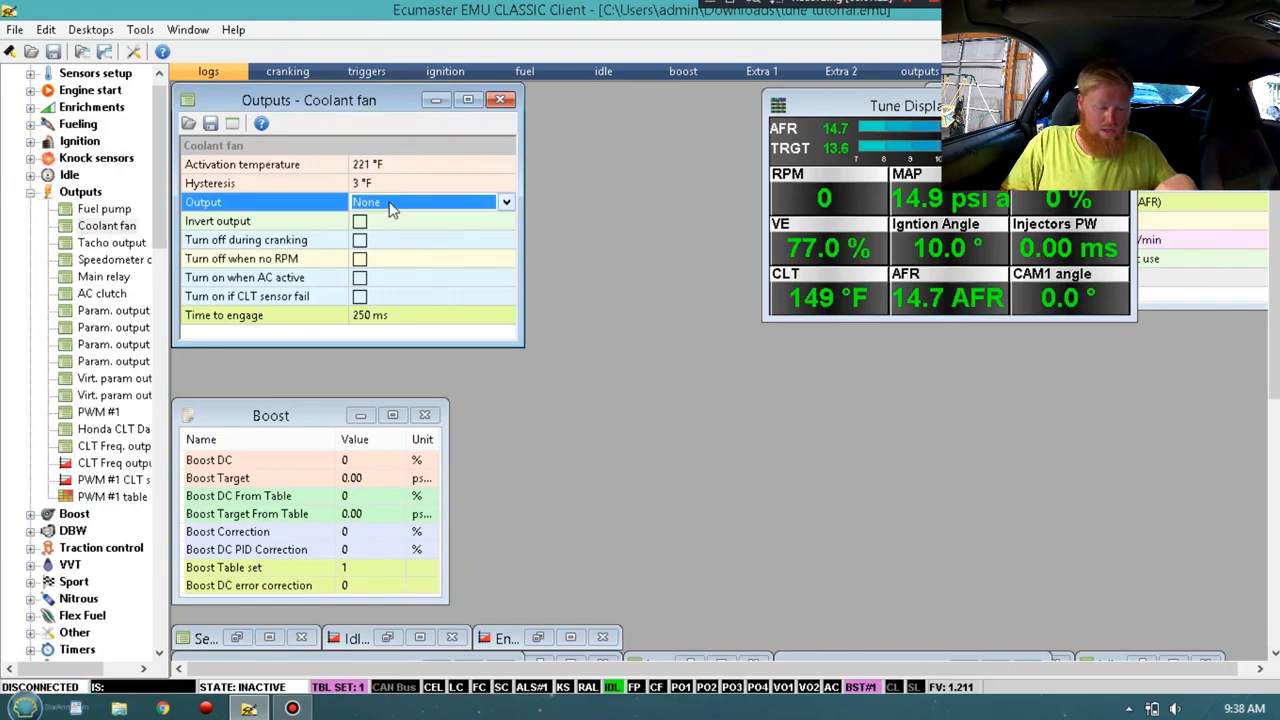
{"action": "left_click", "coordinate": [506, 202]}
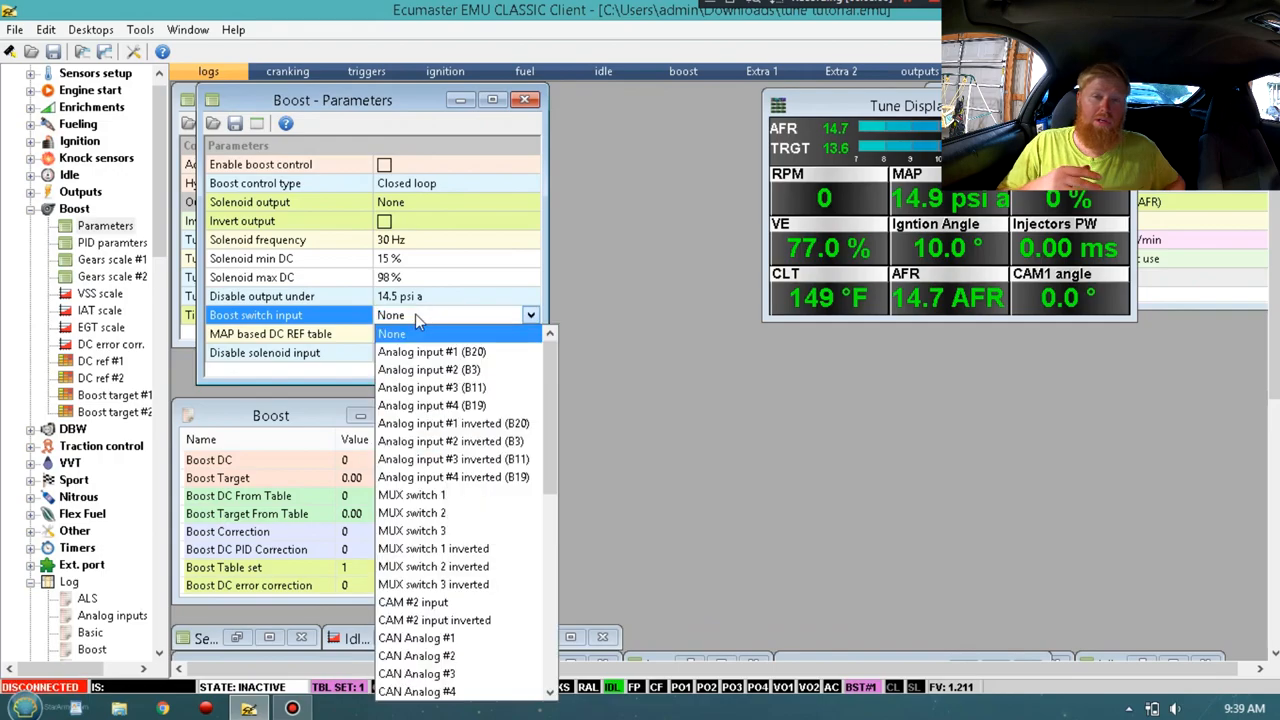
{"action": "mouse_move", "coordinate": [528, 326]}
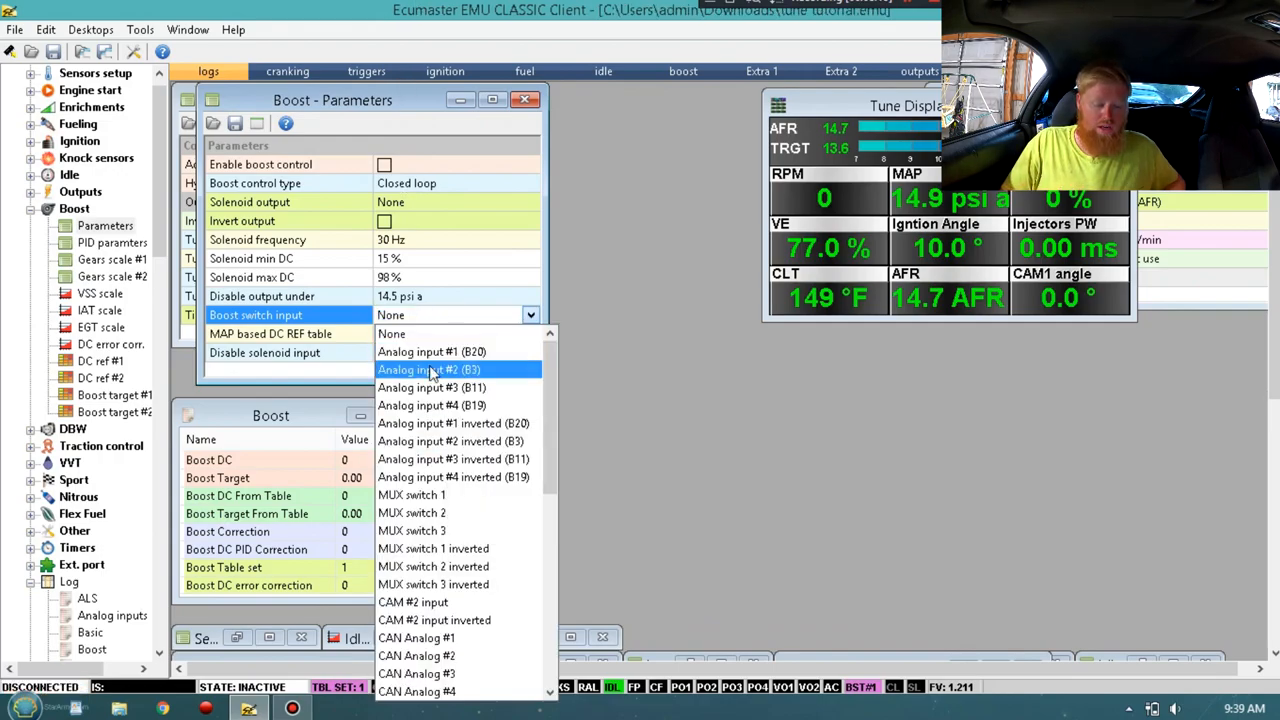
{"action": "mouse_move", "coordinate": [460, 332]}
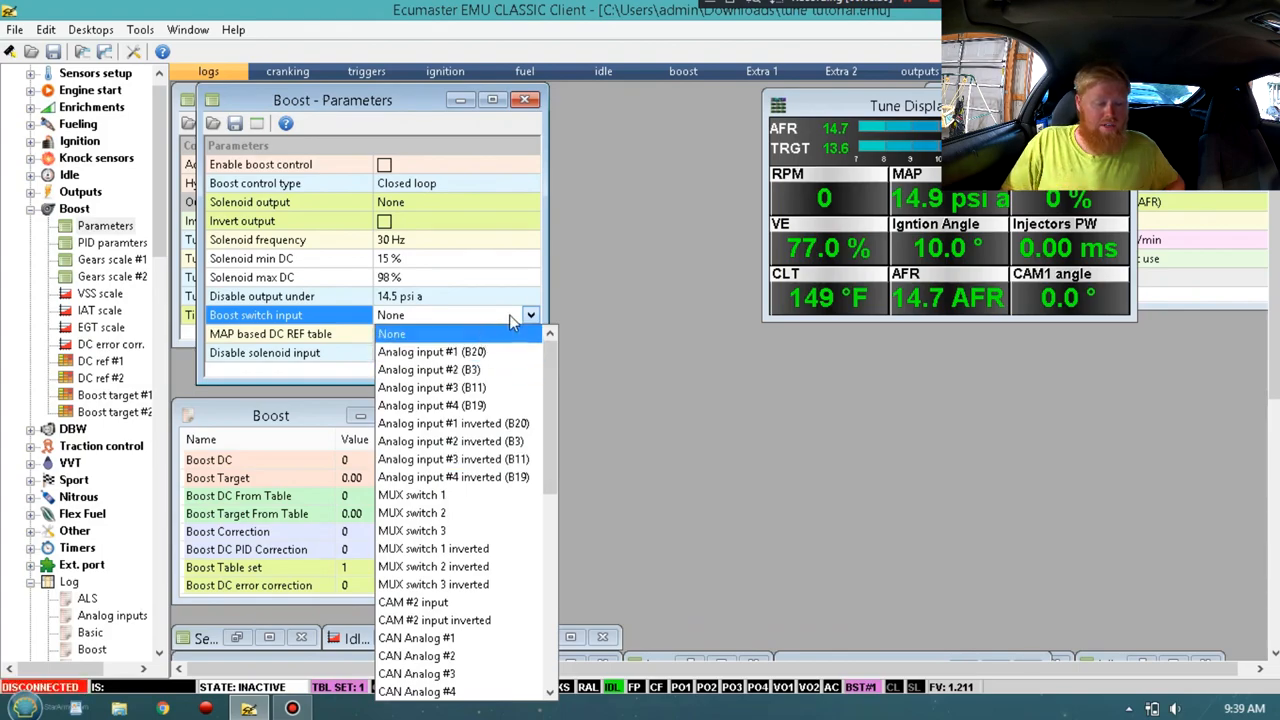
Step: Keep the boost switch input at None and bring up the Gears scale #1 table (gear 1 60%, others 100%)
{"action": "left_click", "coordinate": [392, 332]}
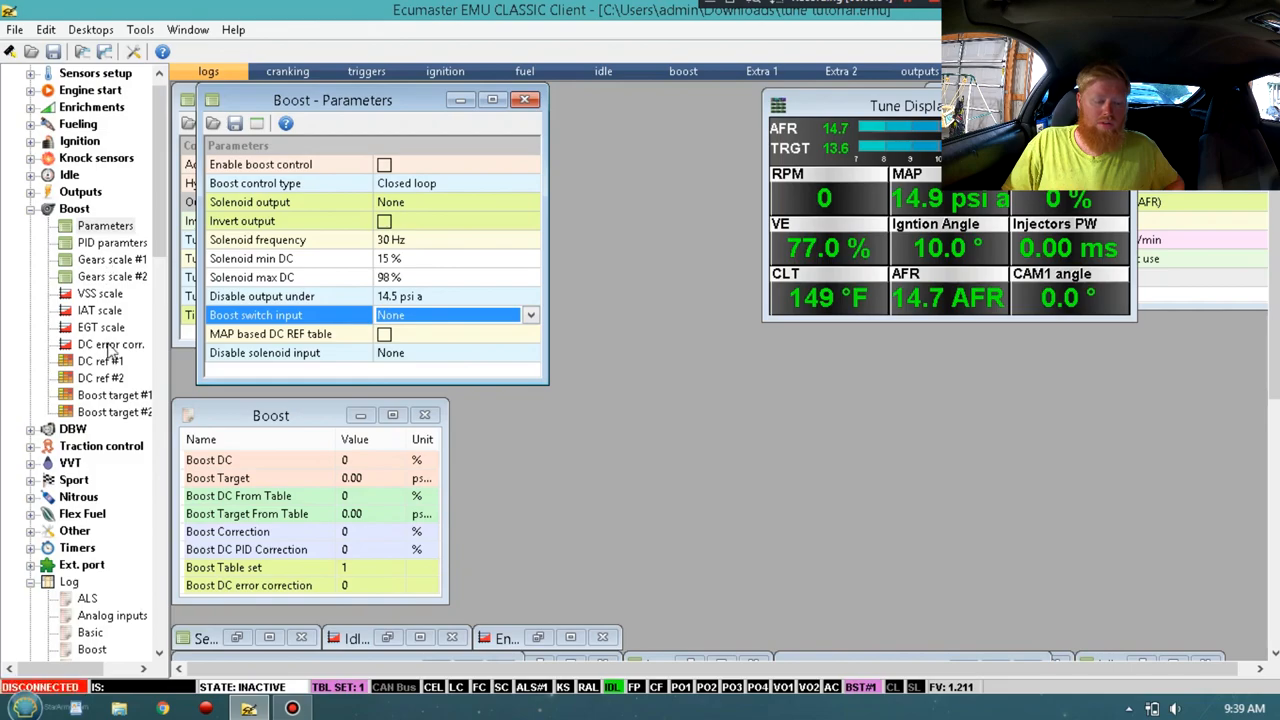
{"action": "left_click", "coordinate": [112, 260]}
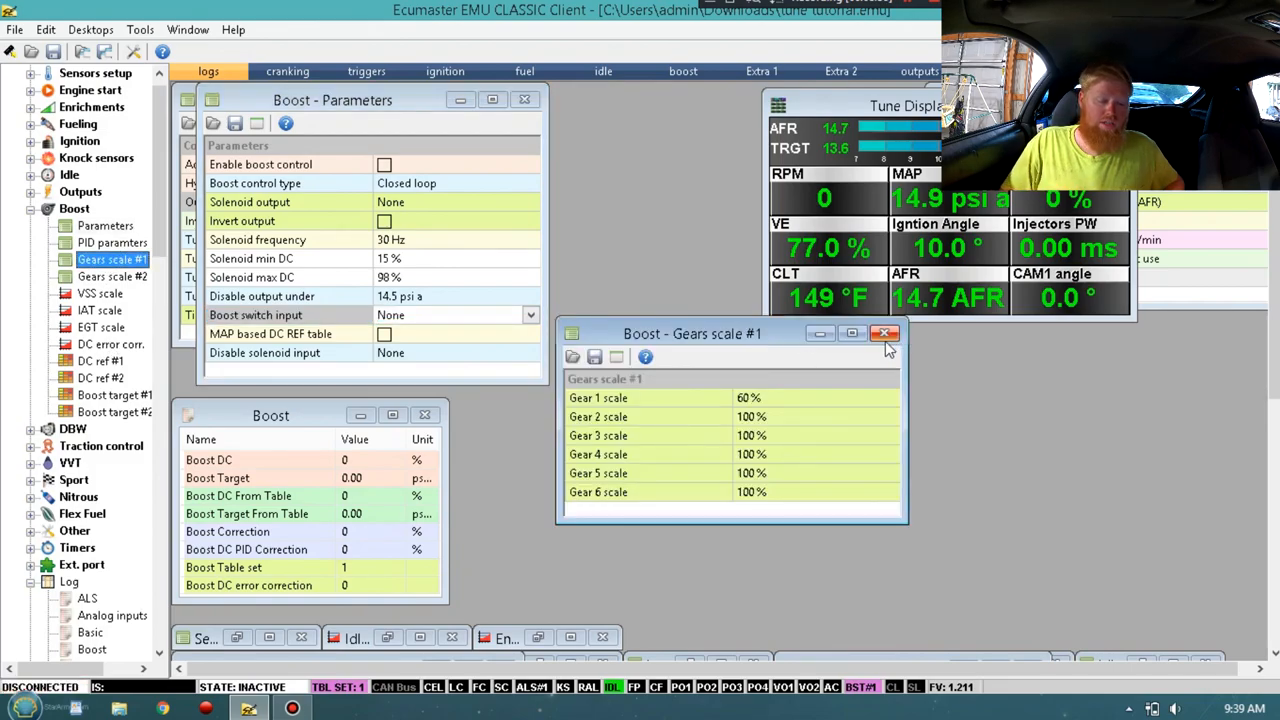
Step: Close and reopen the Gears scale #1 table
{"action": "left_click", "coordinate": [884, 332]}
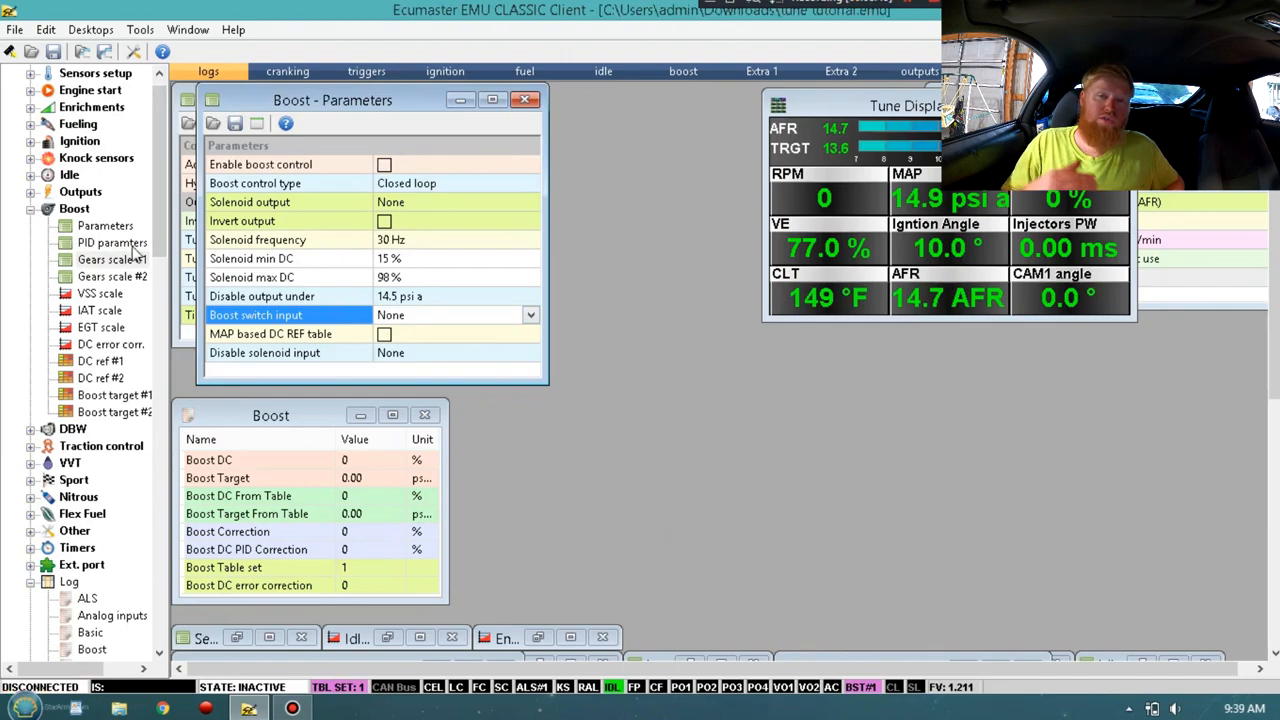
{"action": "left_click", "coordinate": [112, 260]}
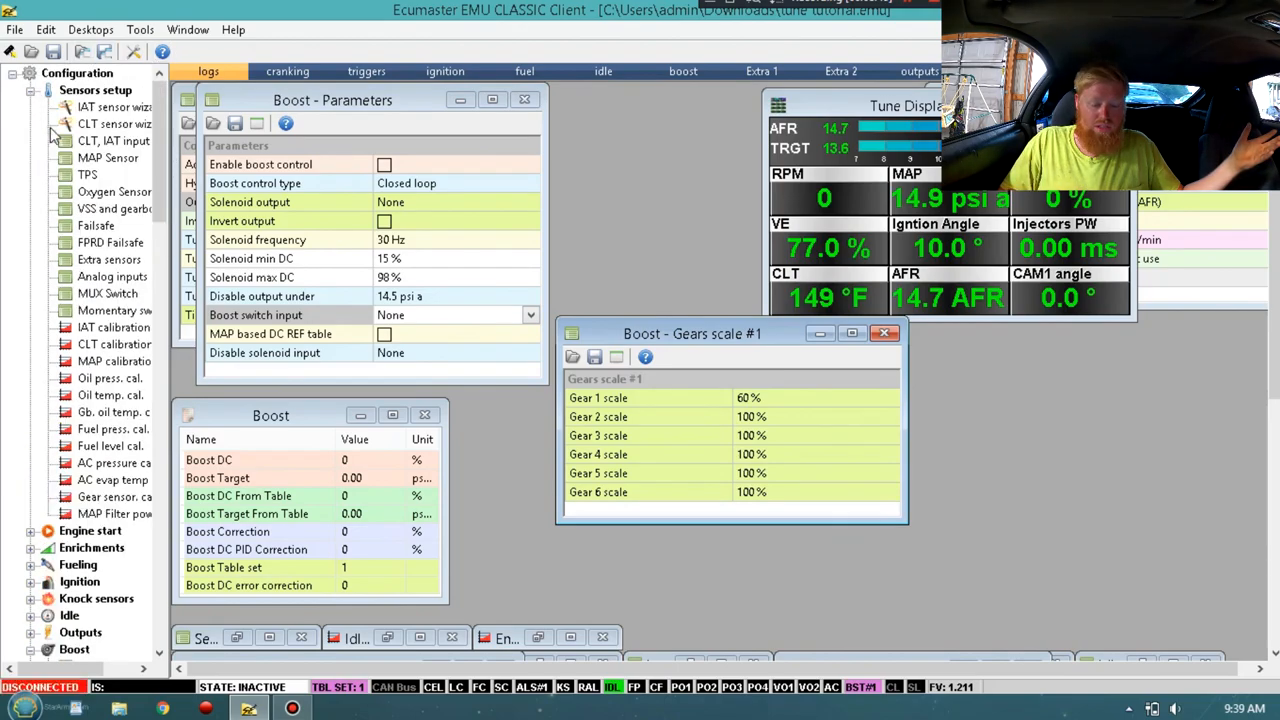
Step: Check the gear ratios in Sensors setup VSS and gearbox, repositioning its window
{"action": "left_click", "coordinate": [114, 210]}
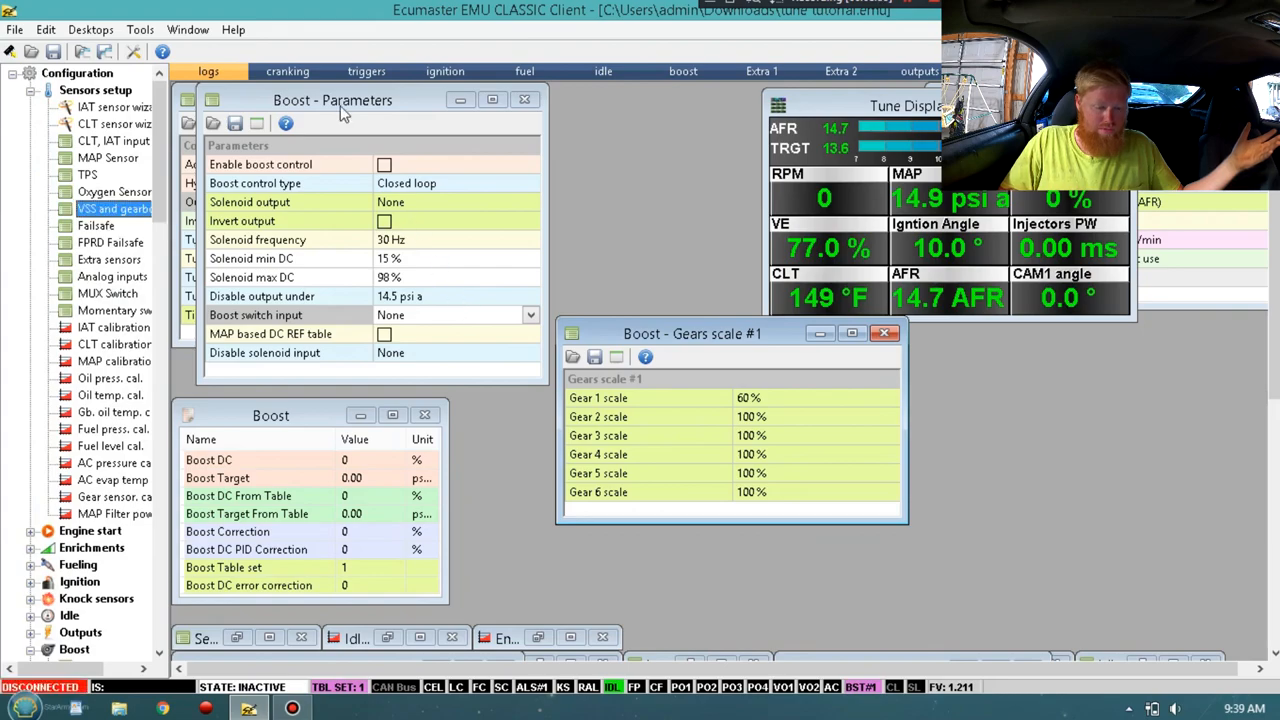
{"action": "left_click", "coordinate": [288, 72]}
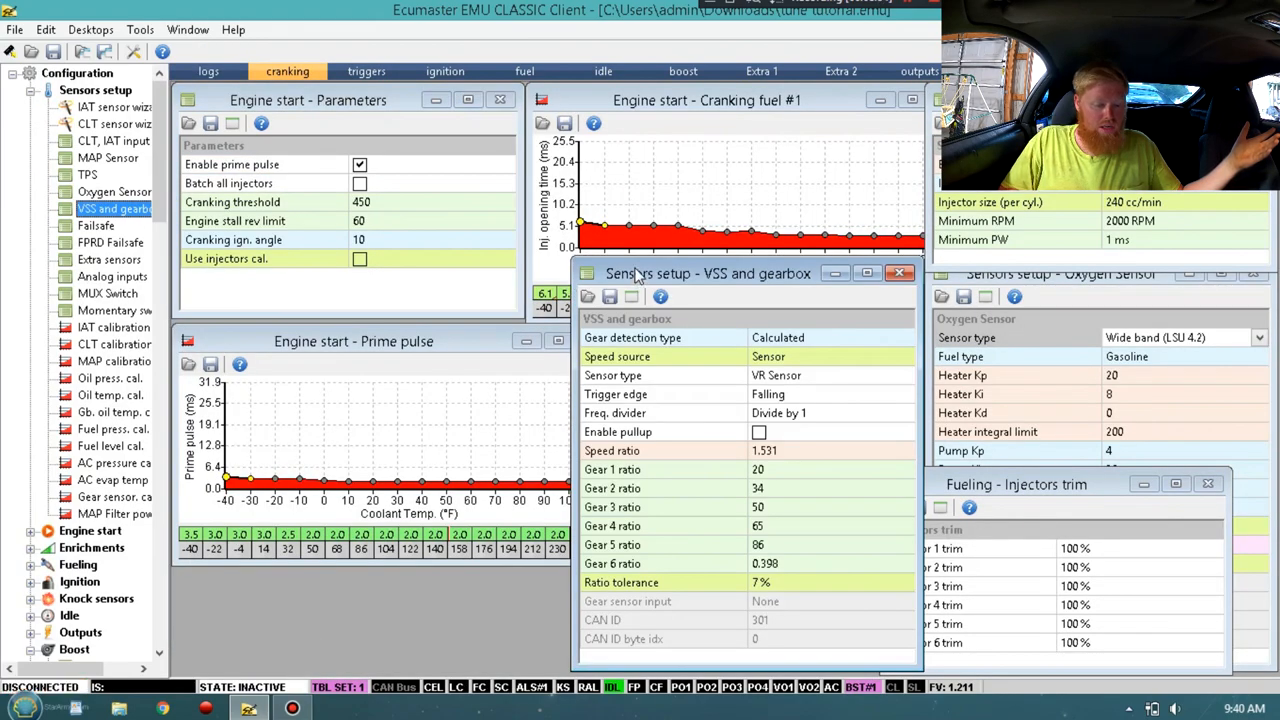
{"action": "left_click_drag", "start_coordinate": [708, 272], "coordinate": [348, 144]}
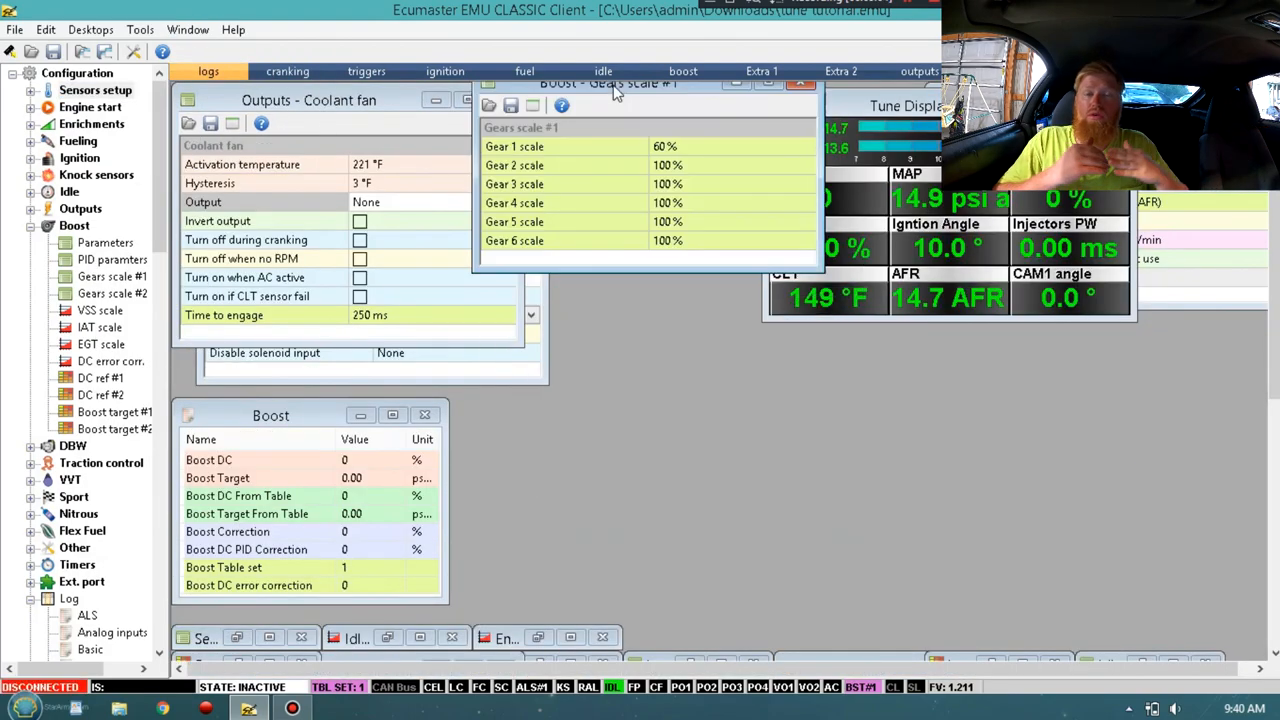
{"action": "mouse_move", "coordinate": [744, 456]}
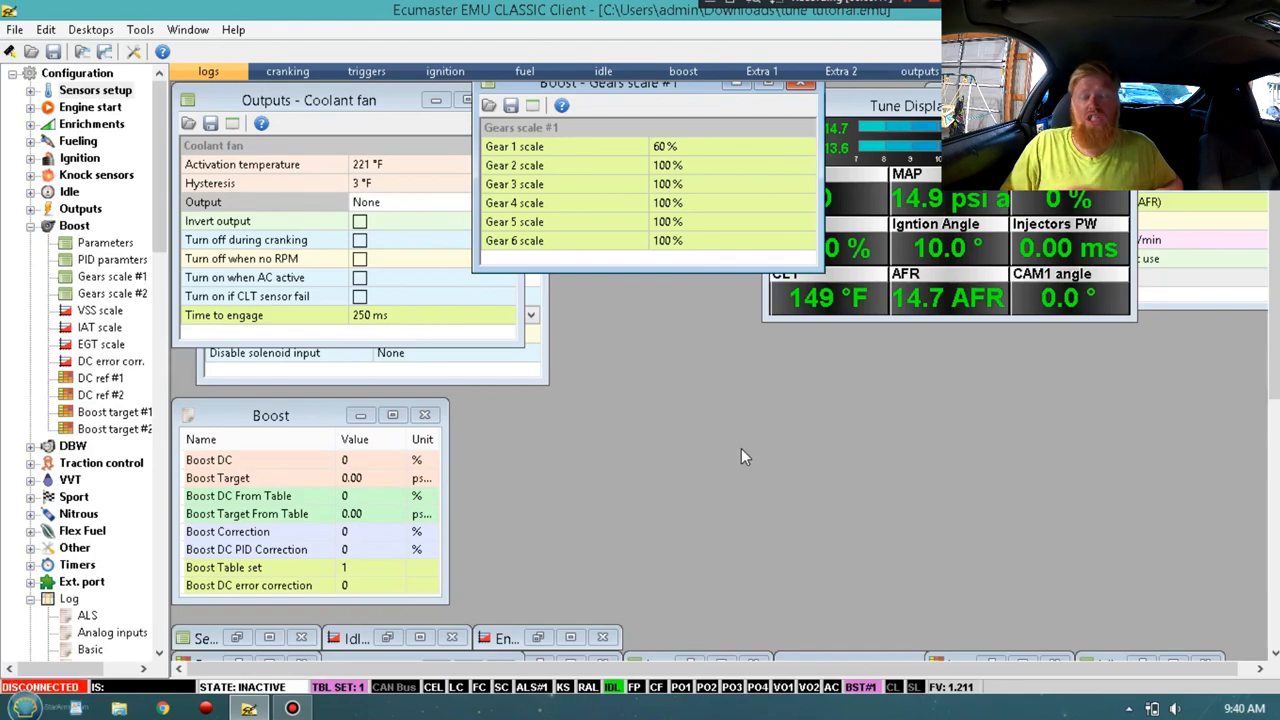
{"action": "mouse_move", "coordinate": [728, 172]}
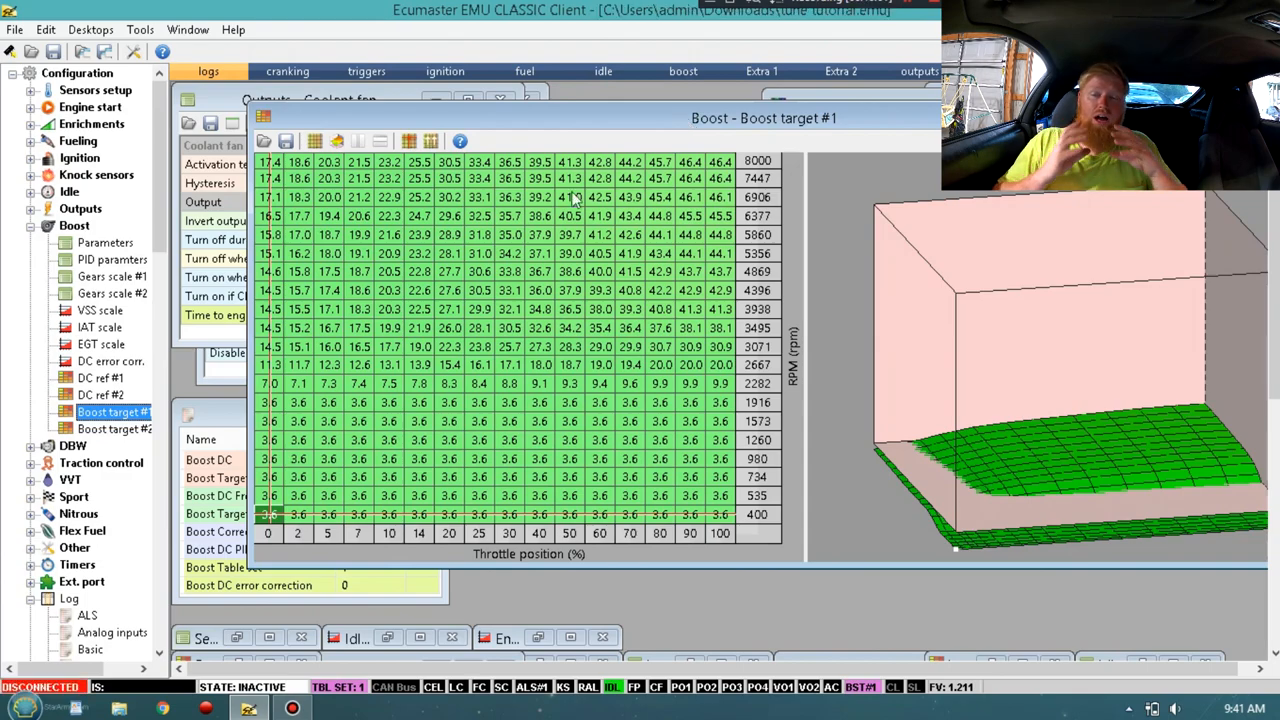
{"action": "mouse_move", "coordinate": [528, 236]}
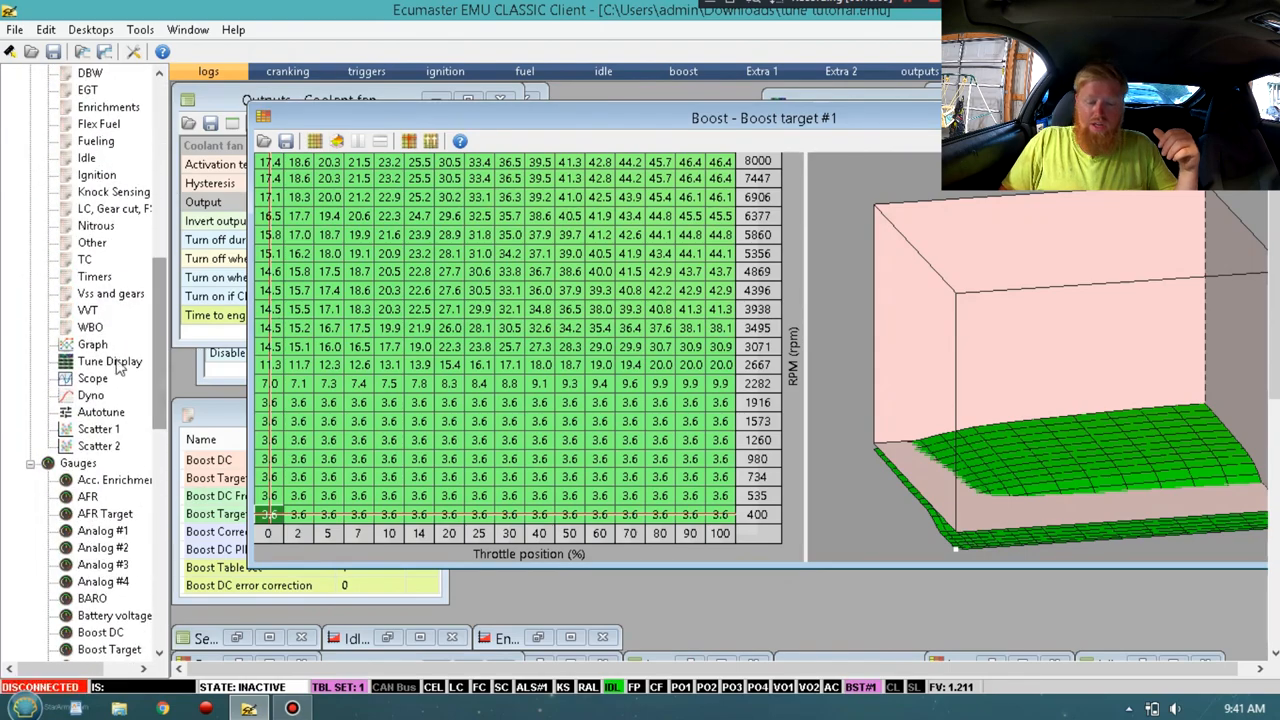
Step: Bring the Tune Display gauges to the front over the Boost target #1 table
{"action": "left_click", "coordinate": [110, 360]}
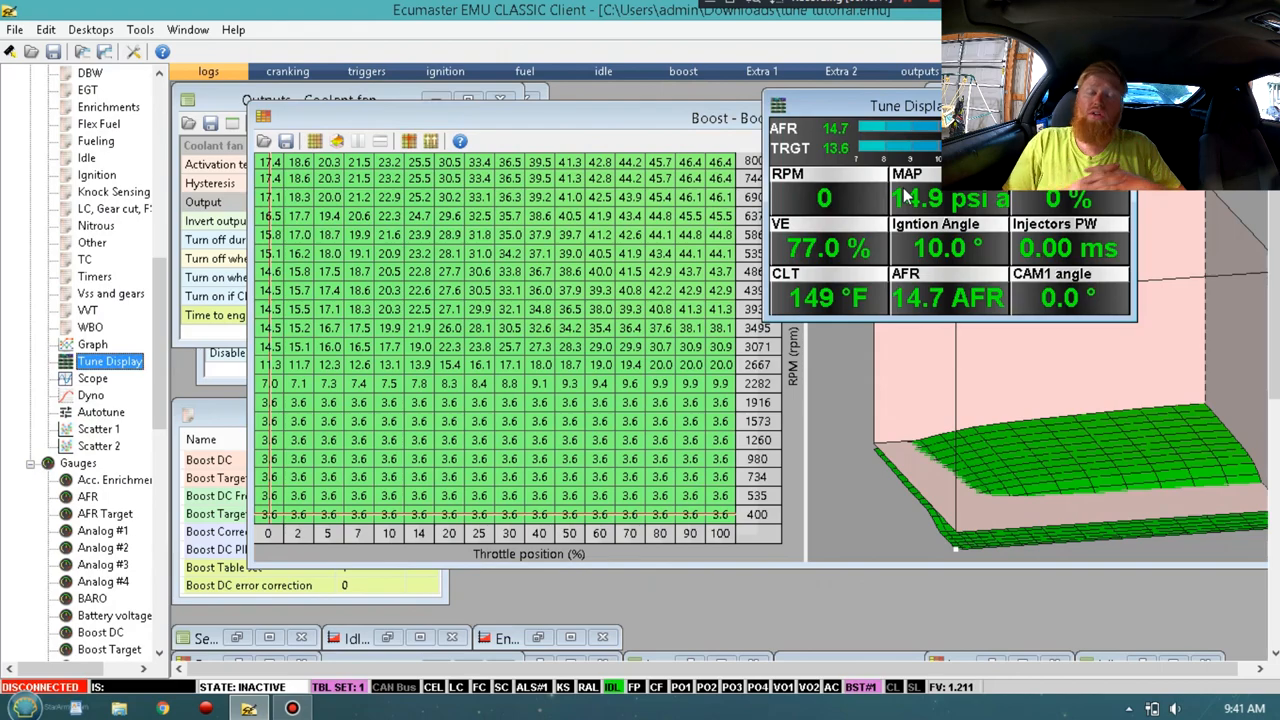
{"action": "mouse_move", "coordinate": [928, 212]}
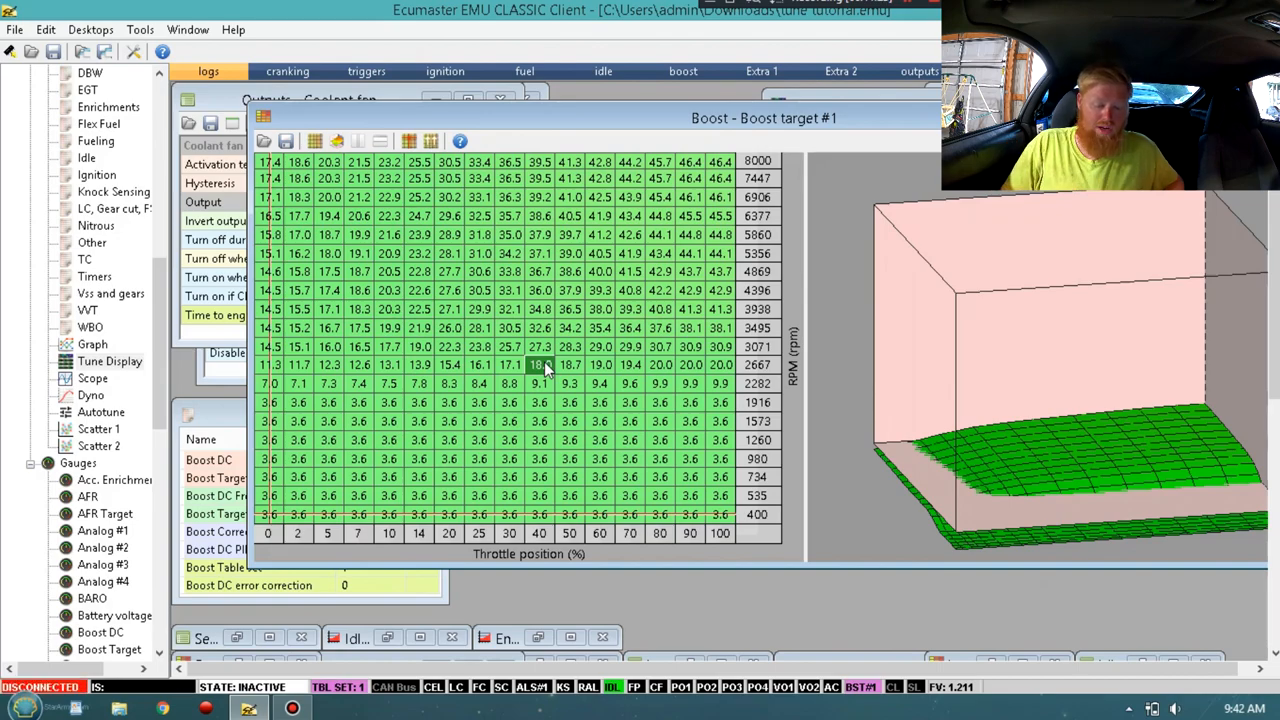
{"action": "mouse_move", "coordinate": [590, 368]}
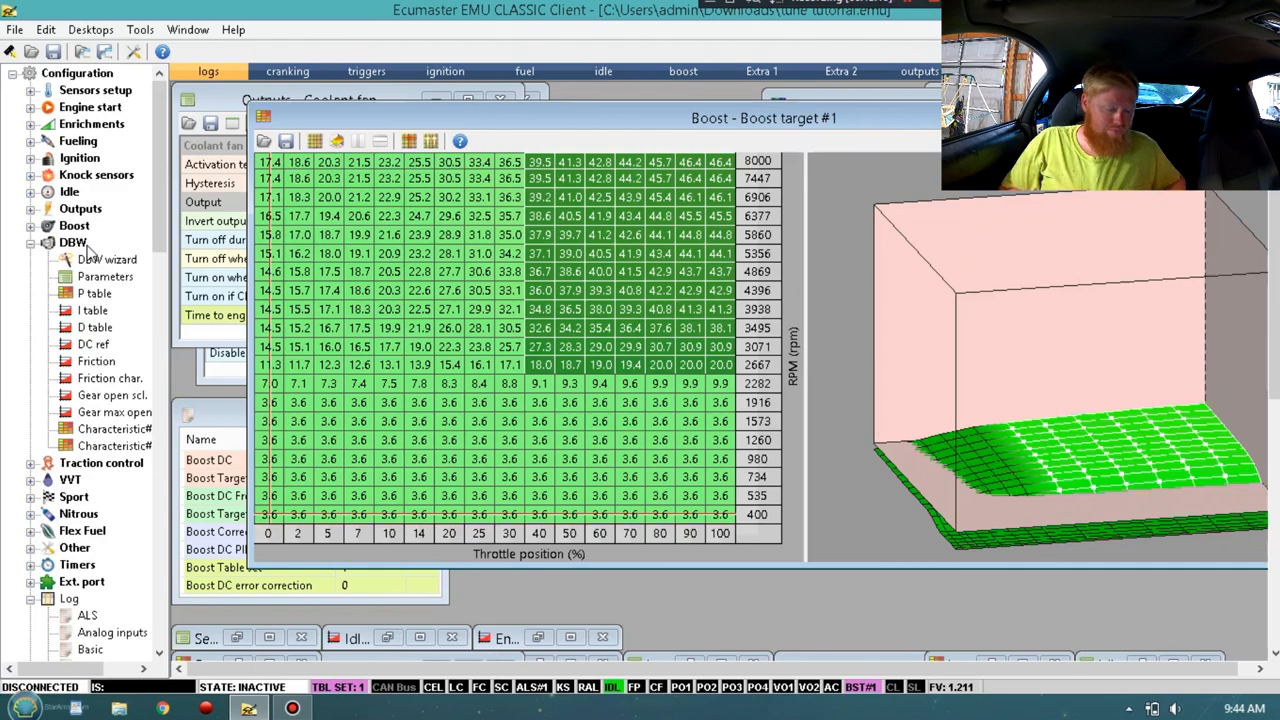
{"action": "left_click", "coordinate": [32, 242]}
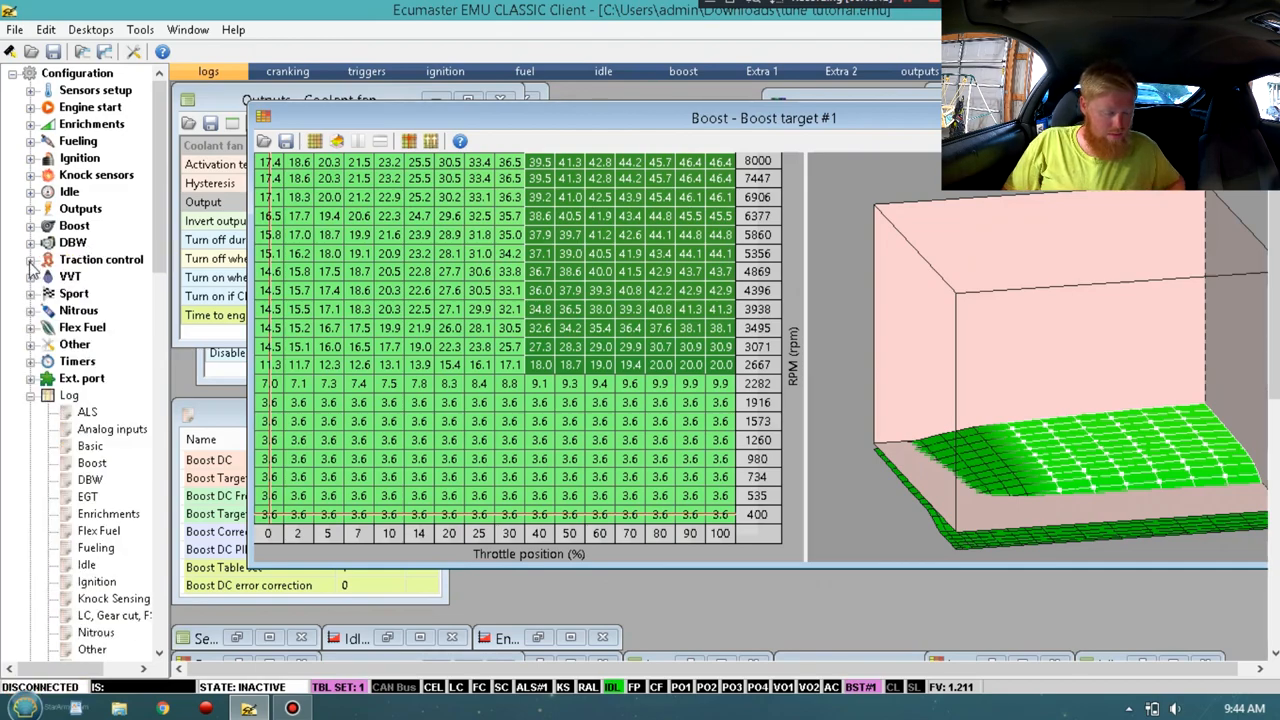